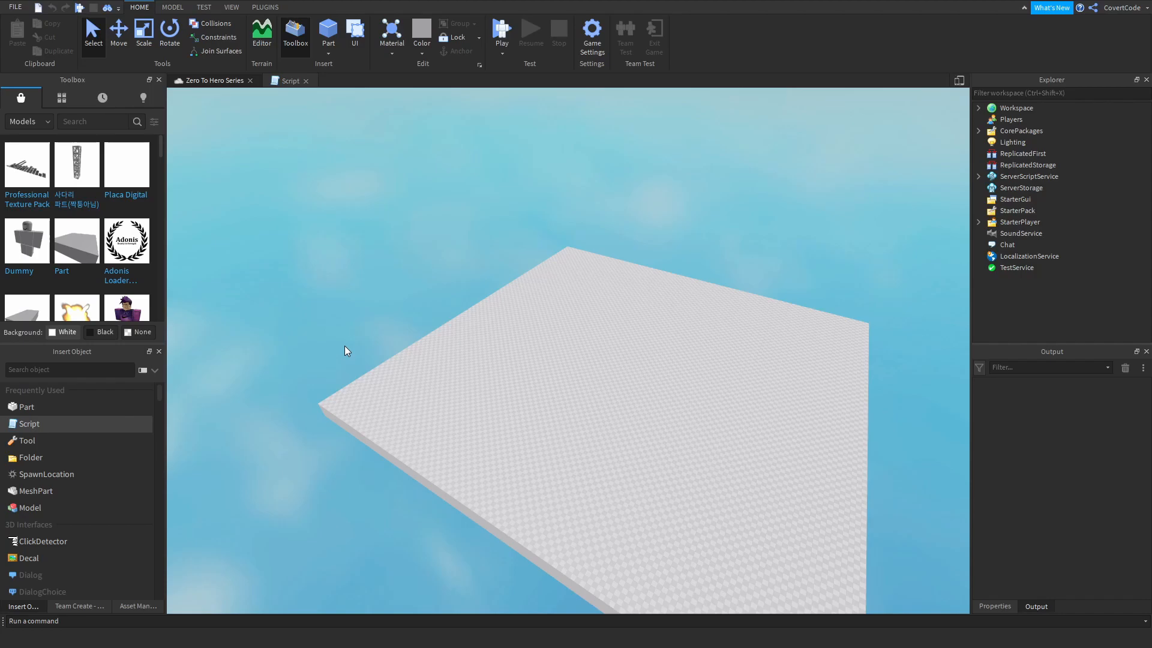
Open the script in the code editor and write counter = 0 on line 1
click(714, 540)
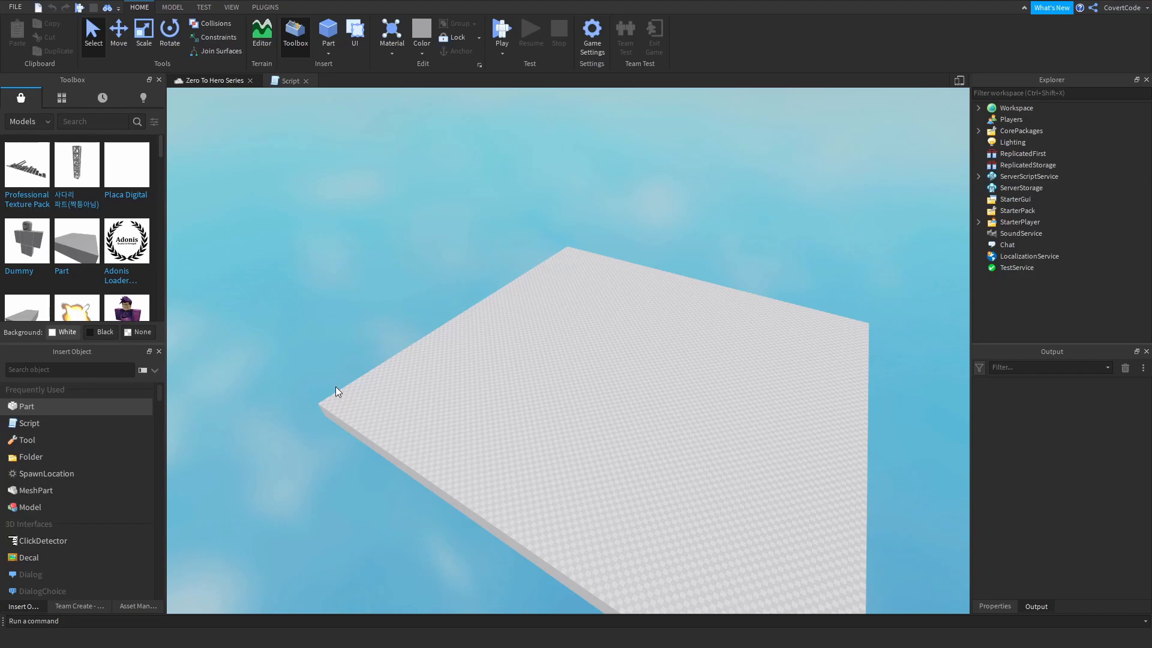
click(290, 80)
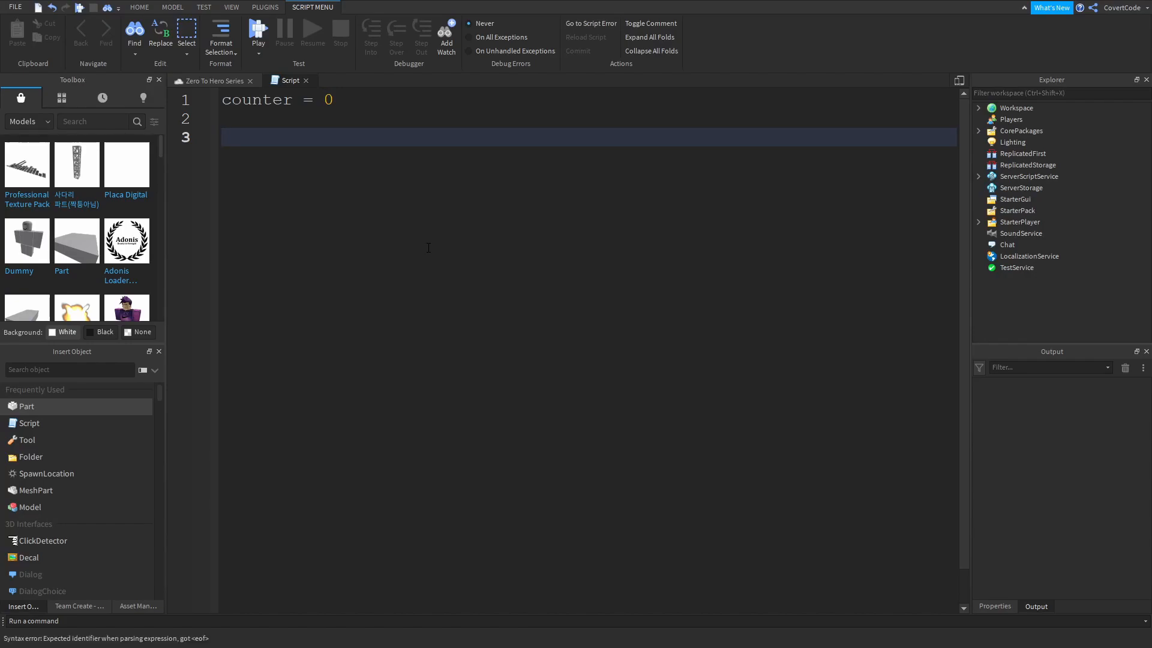
Insert a while (condition) do snippet with a placeholder comment below the counter line
text(while)
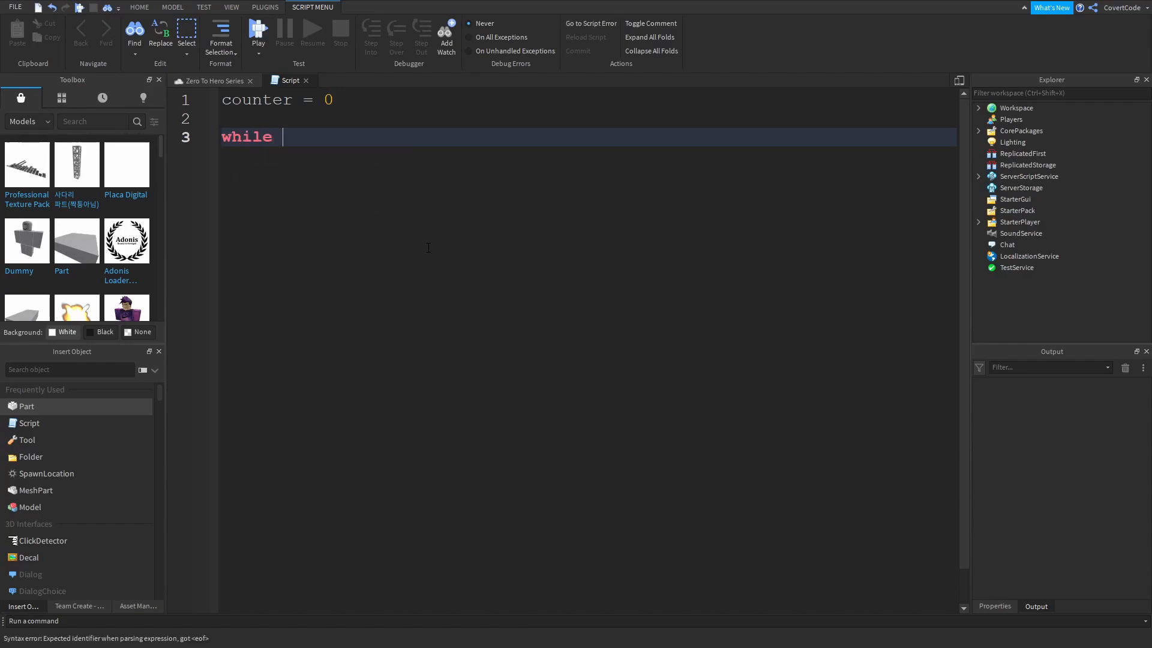
text((condition) do)
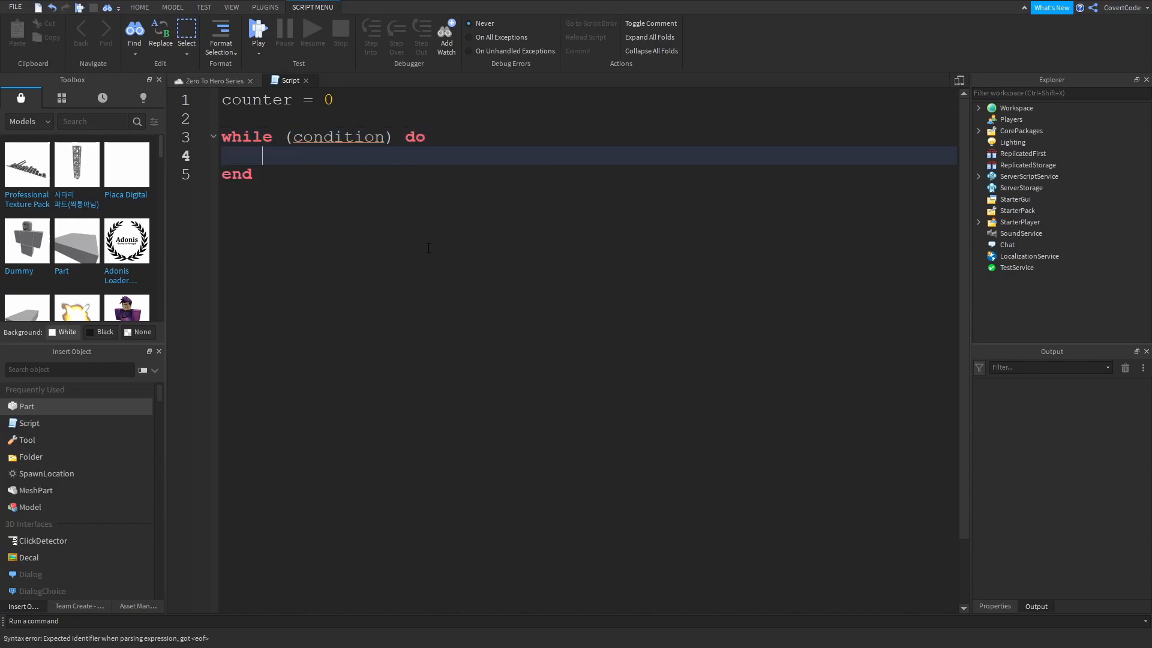
text(-- c)
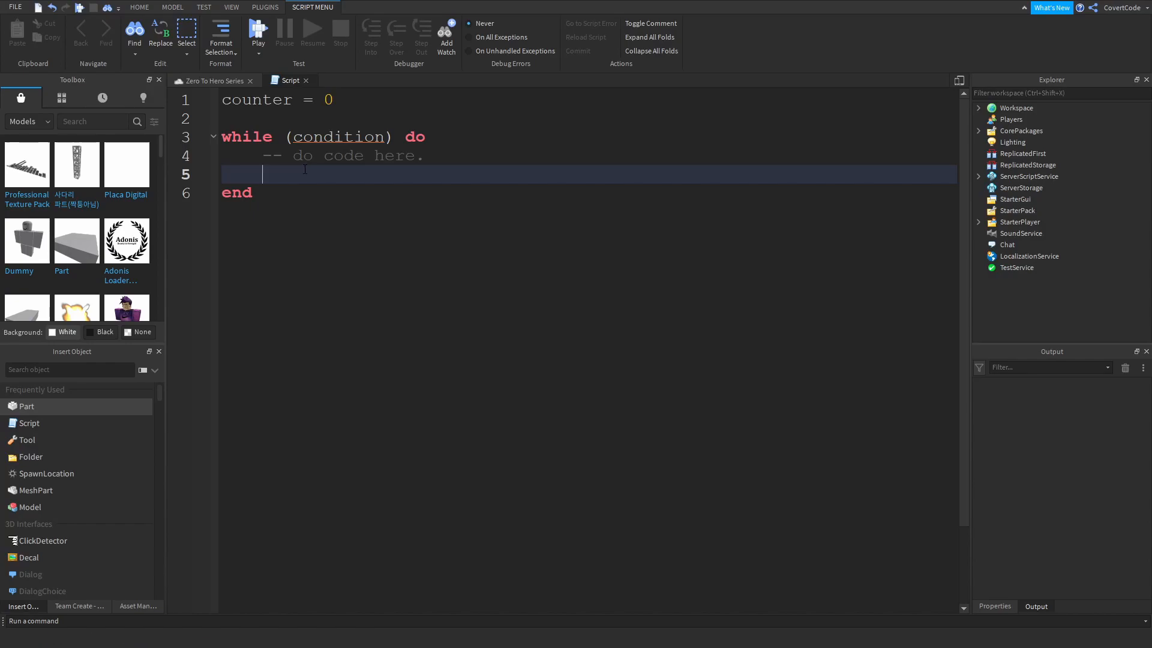
double_click(337, 137)
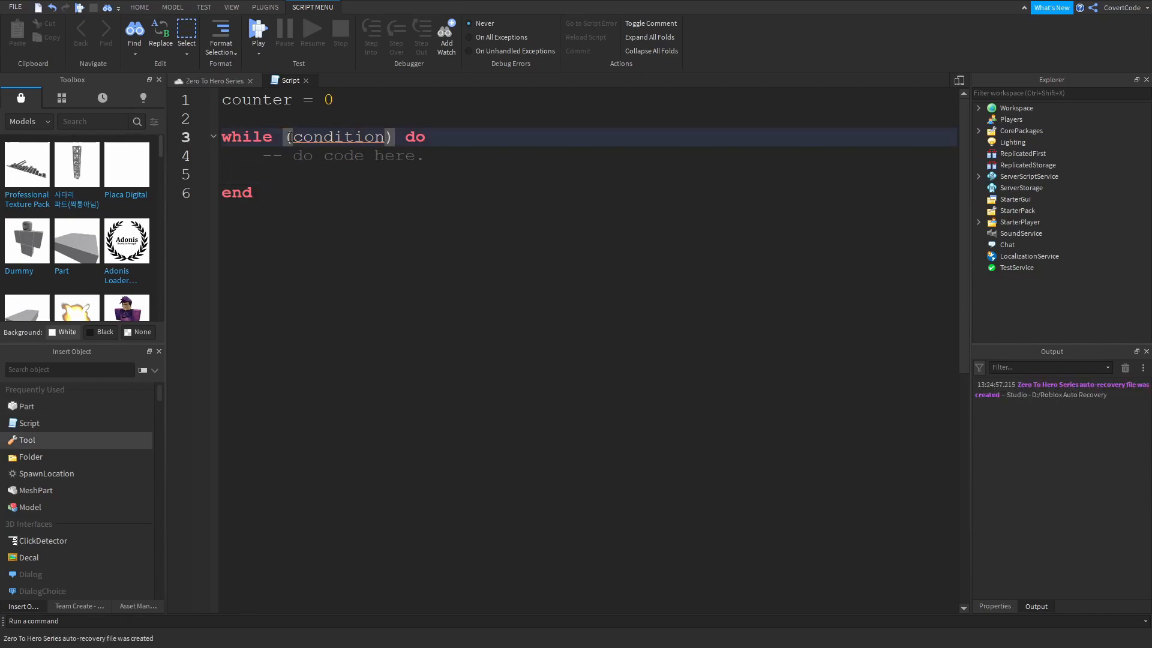
Replace the loop's placeholder condition with counter == 0 and add blank body lines
text(counter =)
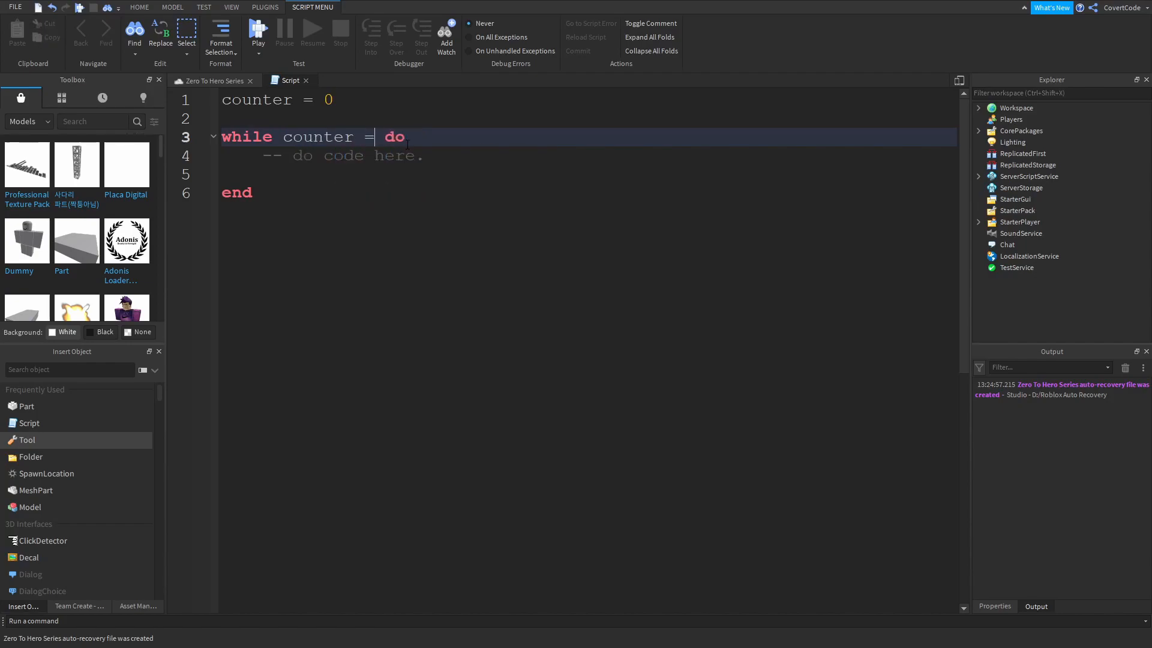
text(= 0)
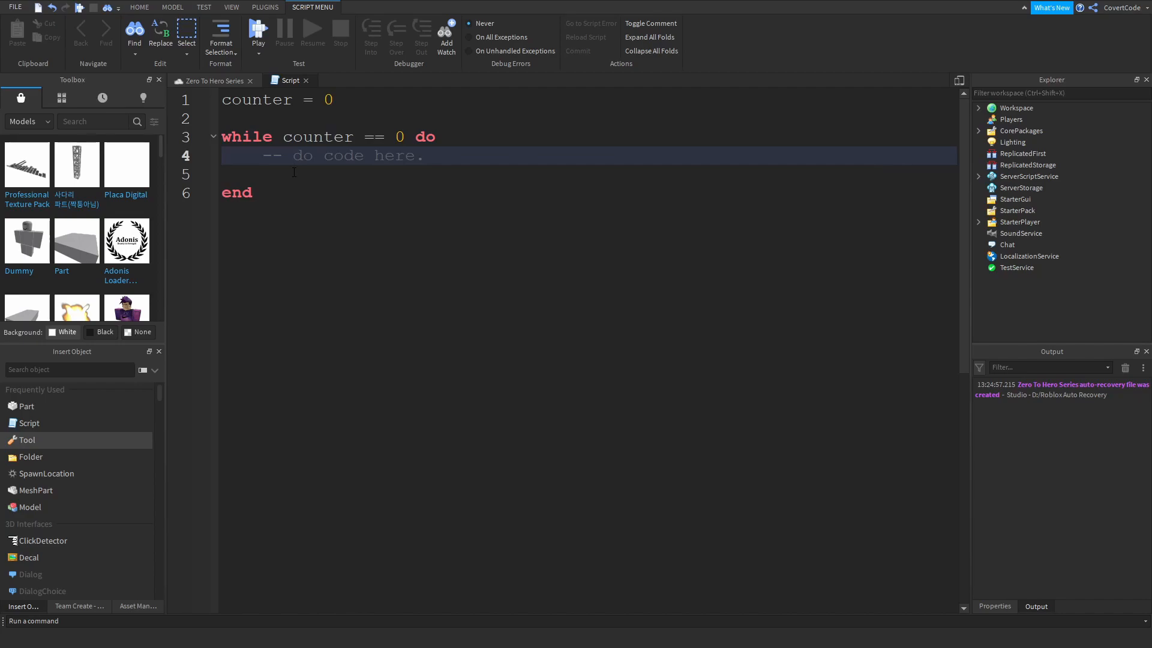
double_click(318, 137)
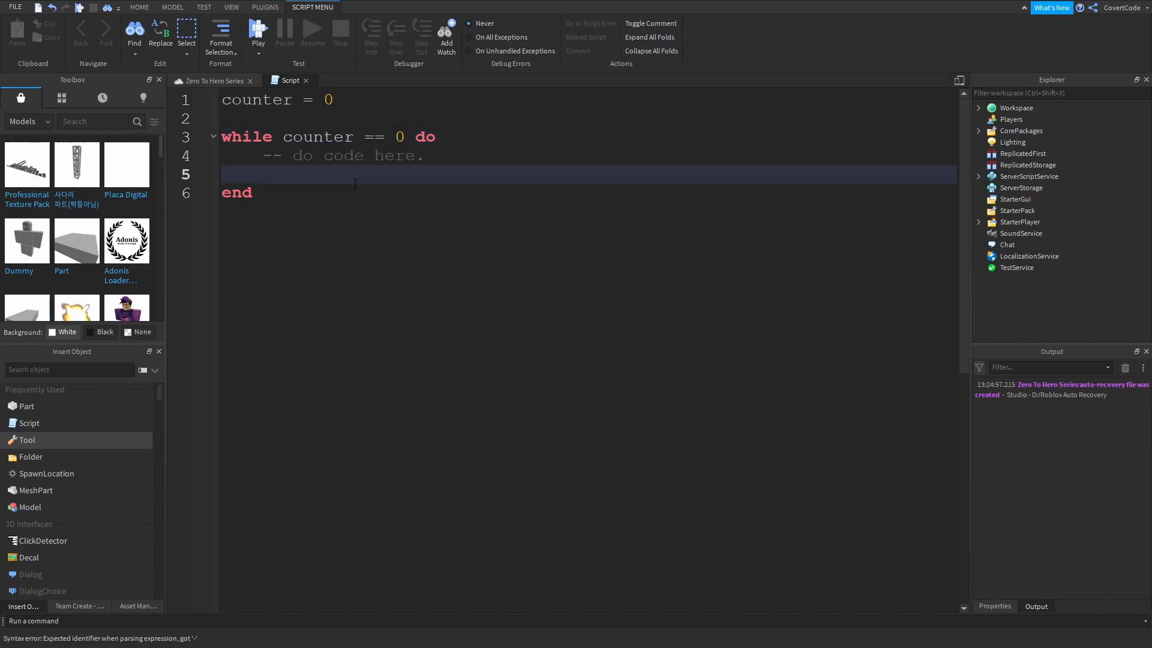
text(wai)
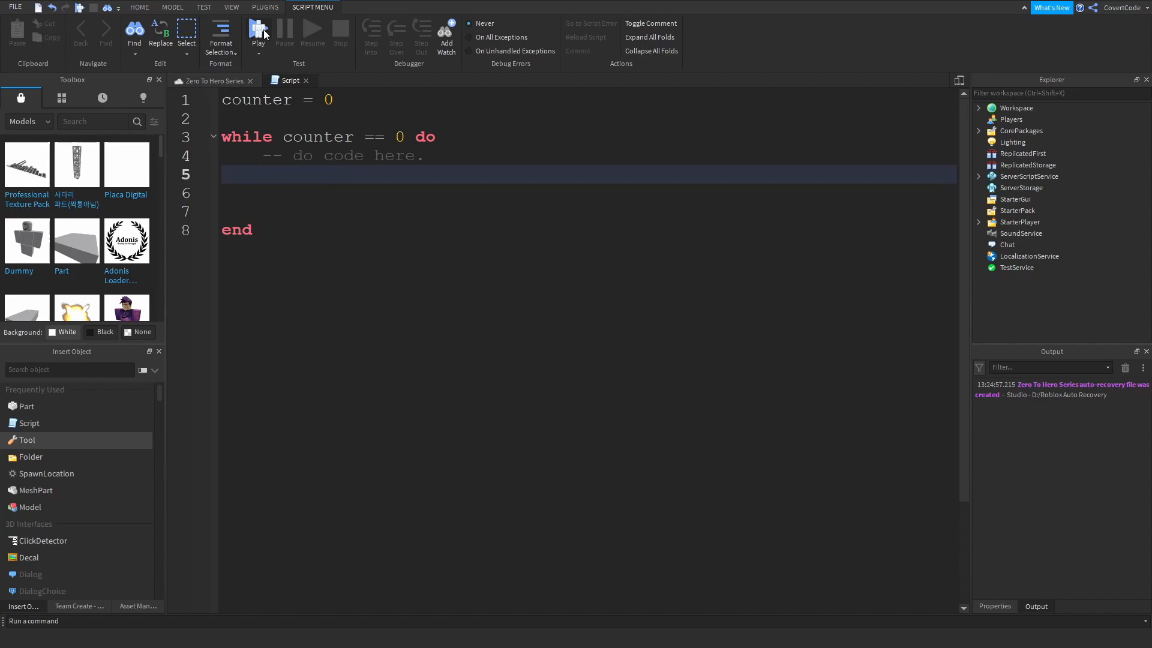
Add a wait() call on line 5 inside the while loop body
click(295, 173)
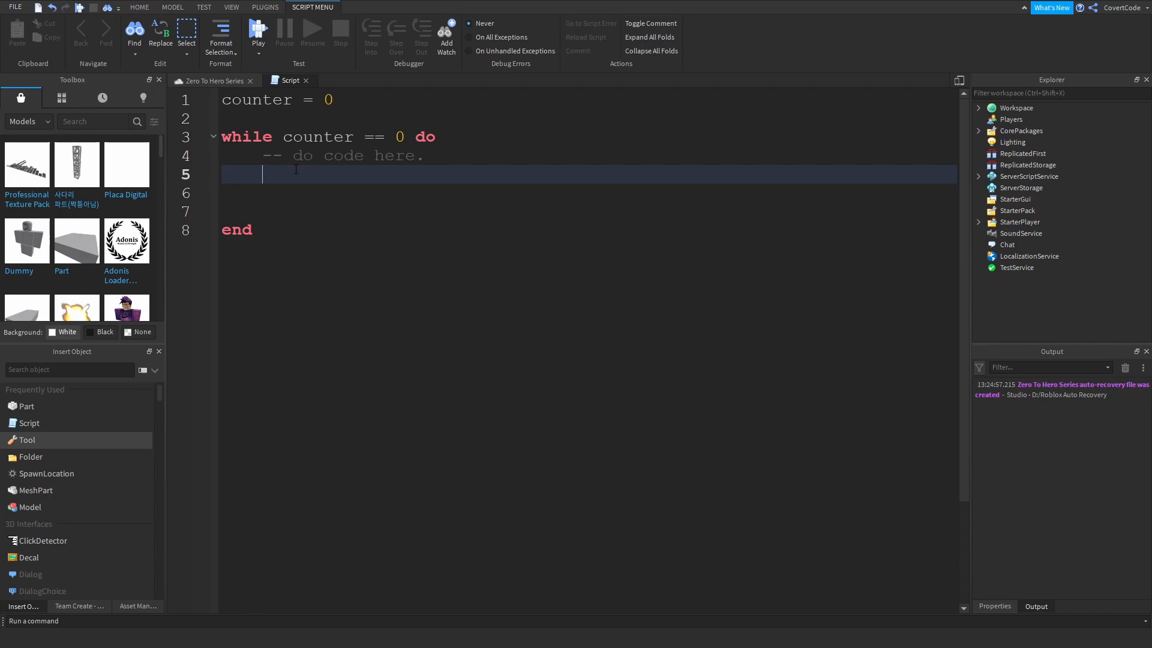
text(wait())
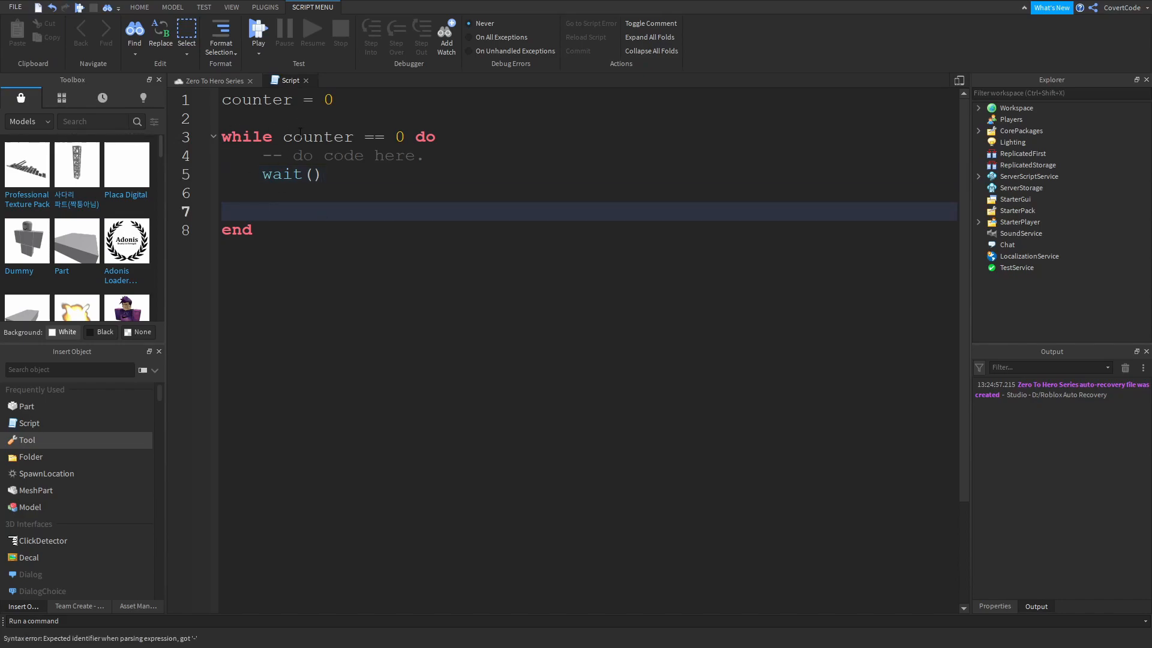
drag(262, 151, 297, 219)
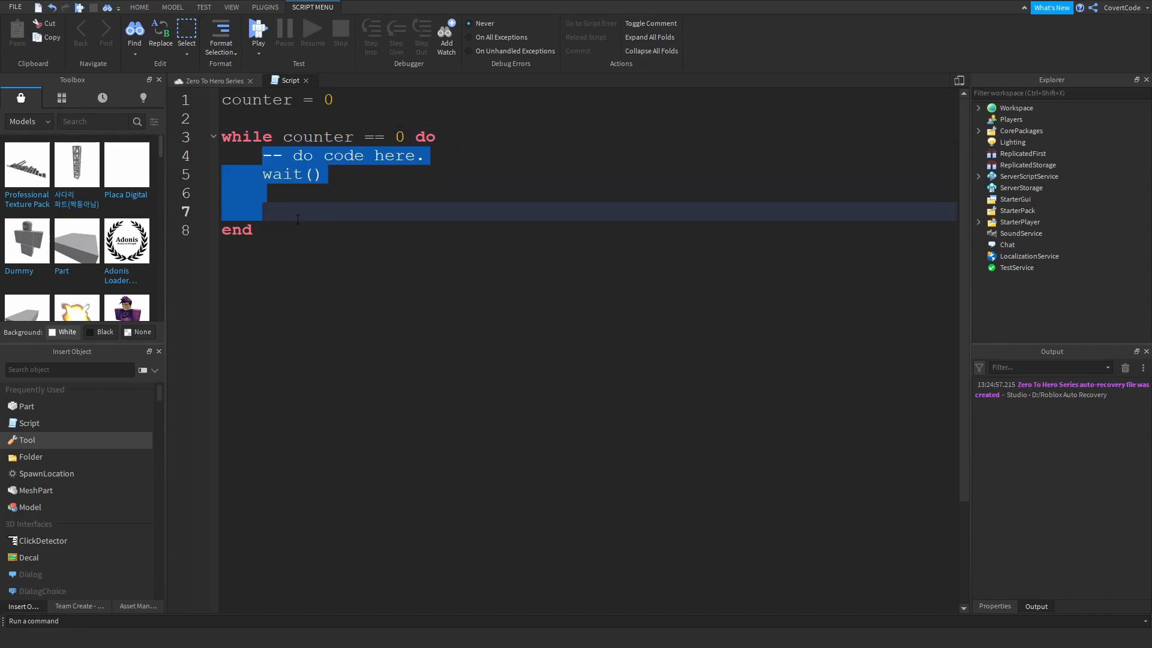
click(329, 212)
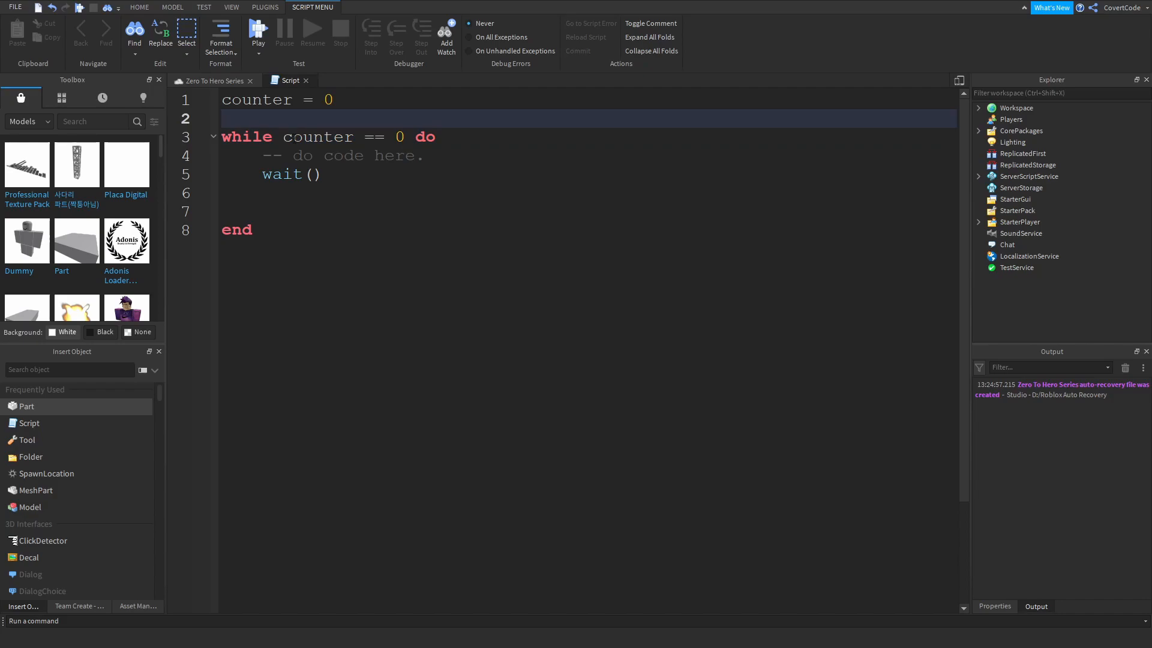
Change the loop header to while true do and add an if-then snippet below
click(386, 137)
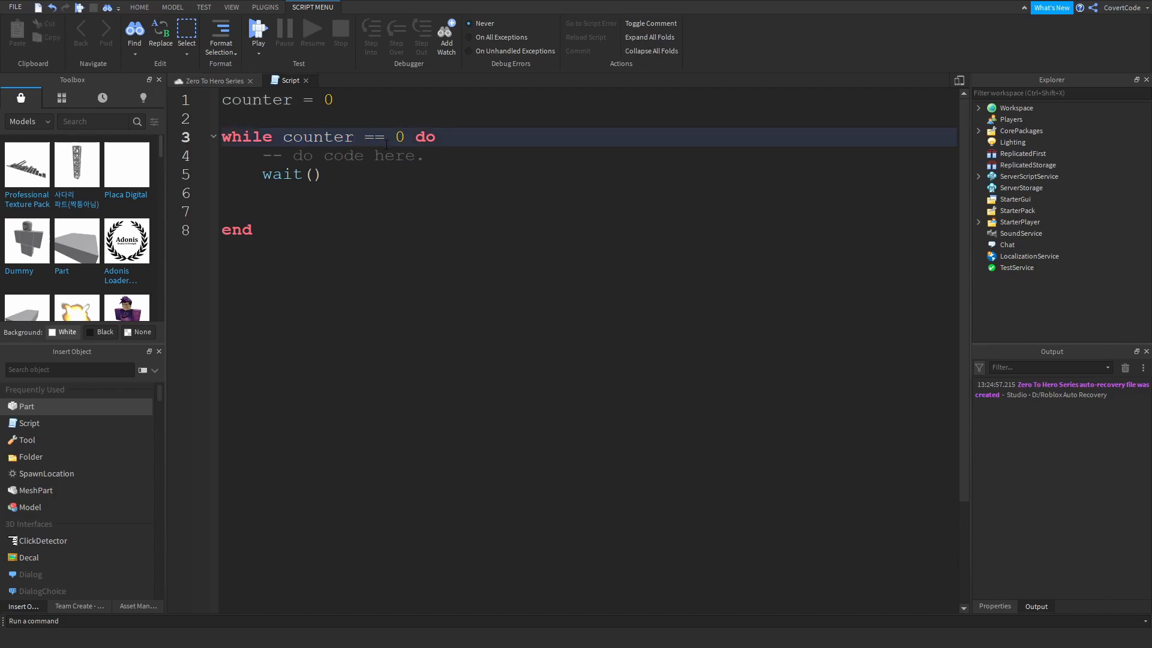
text(tru)
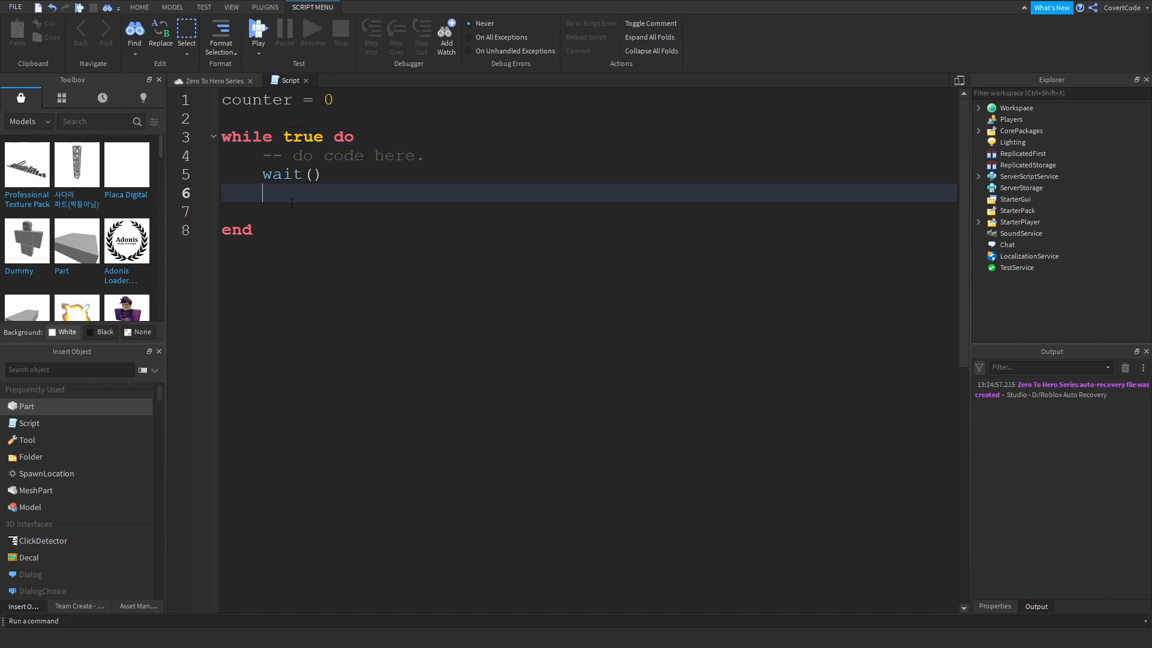
text(if variable then)
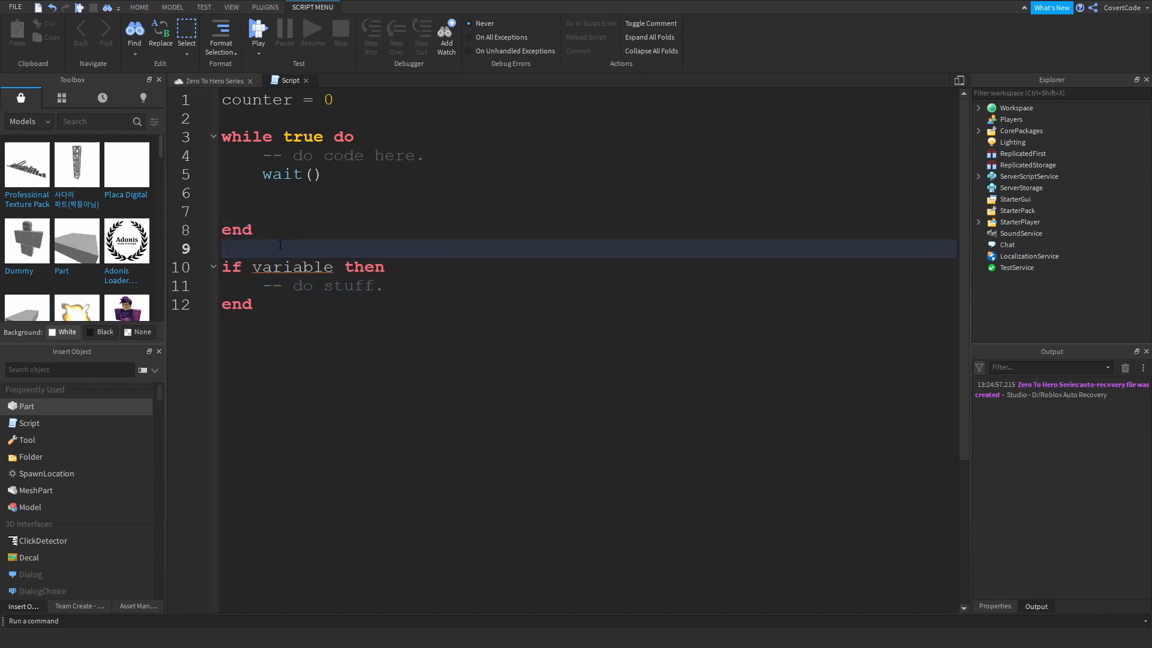
Make the if condition variable == true and rework the loop's true condition
text(== true)
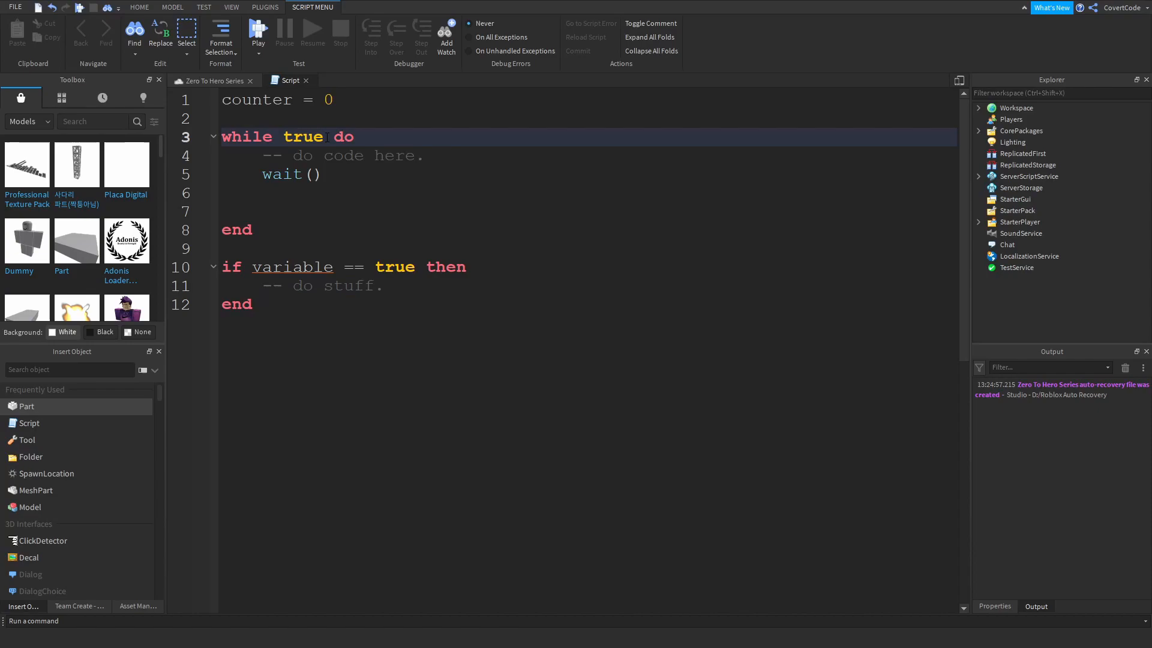
text(== true)
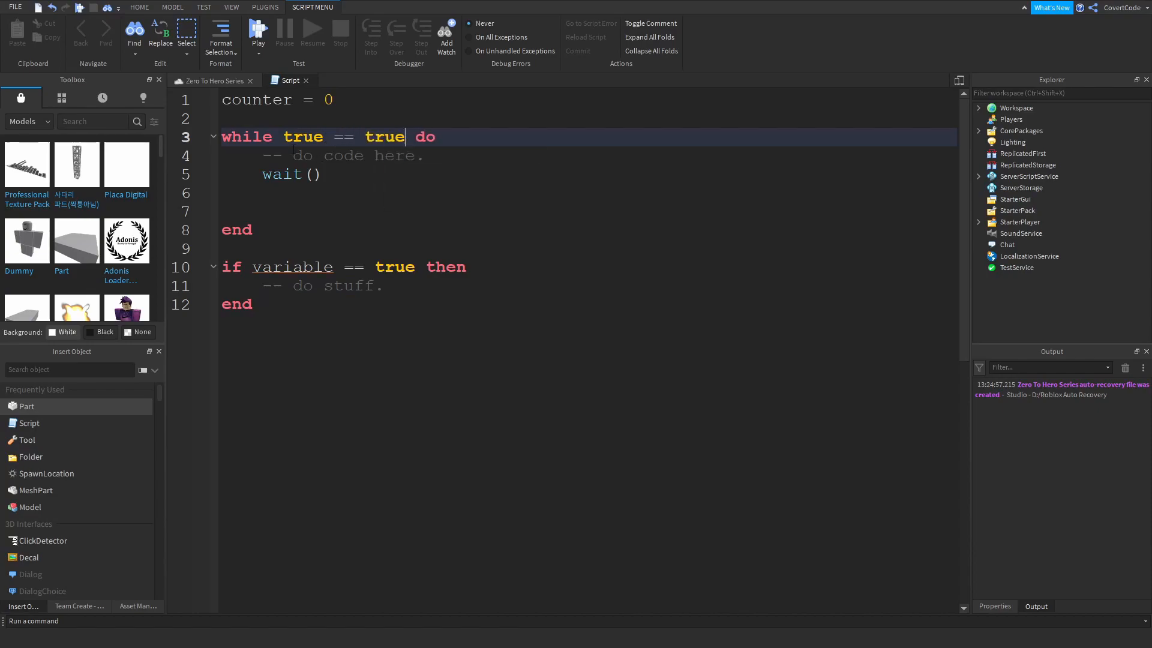
double_click(303, 136)
text((counter == 0)
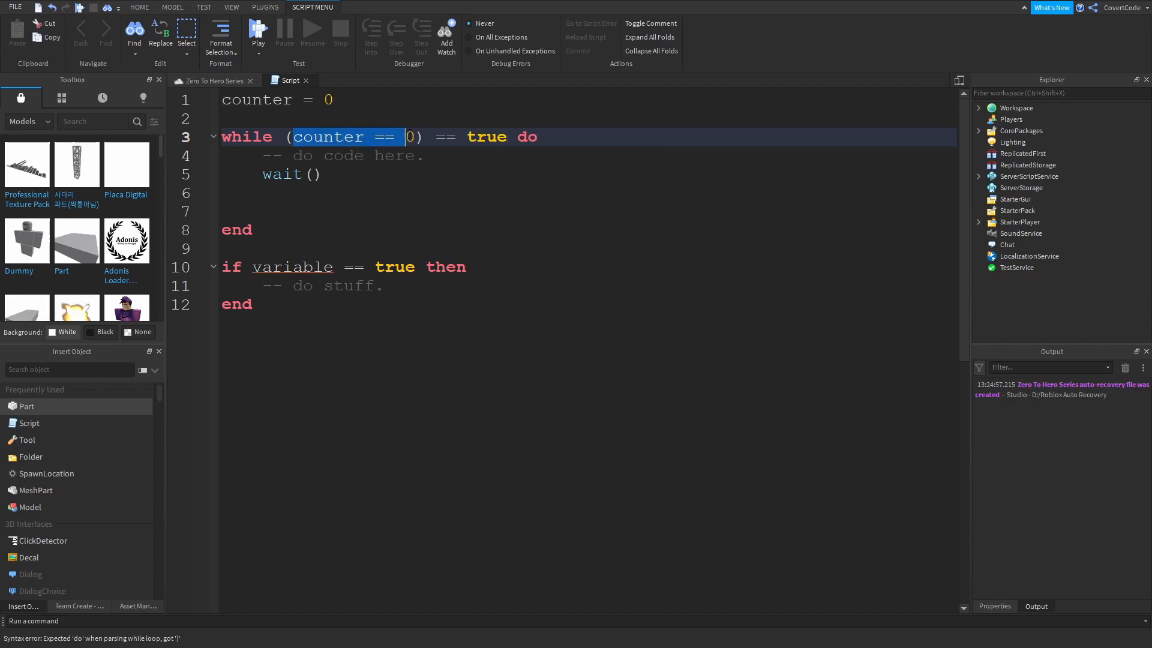
text(true)
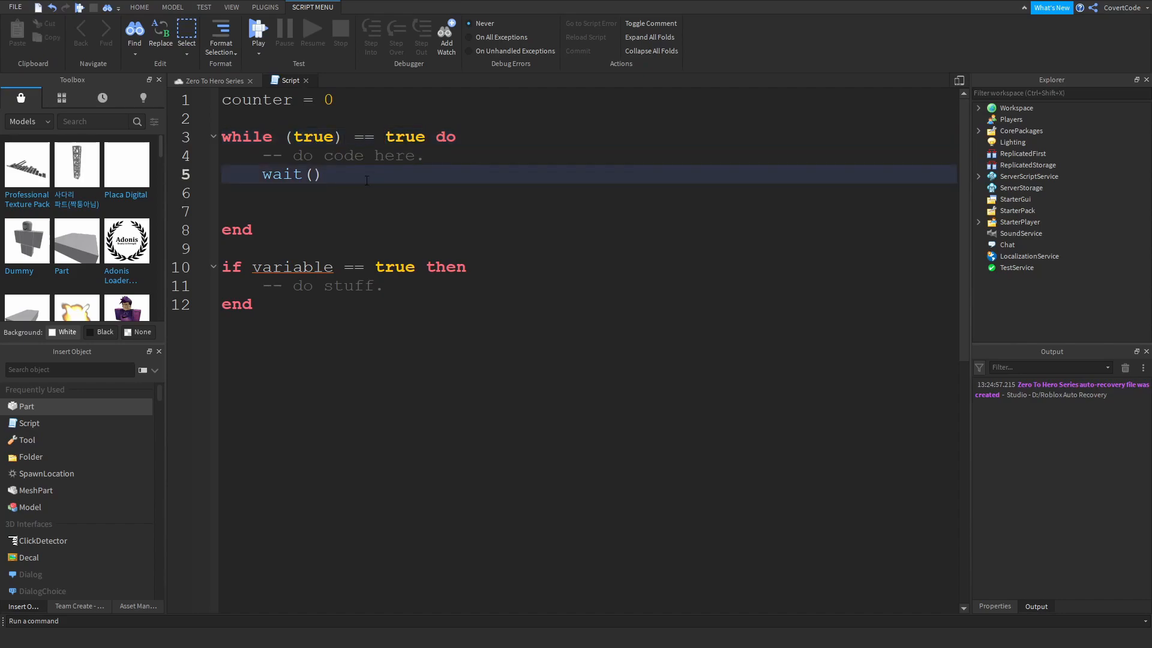
click(324, 174)
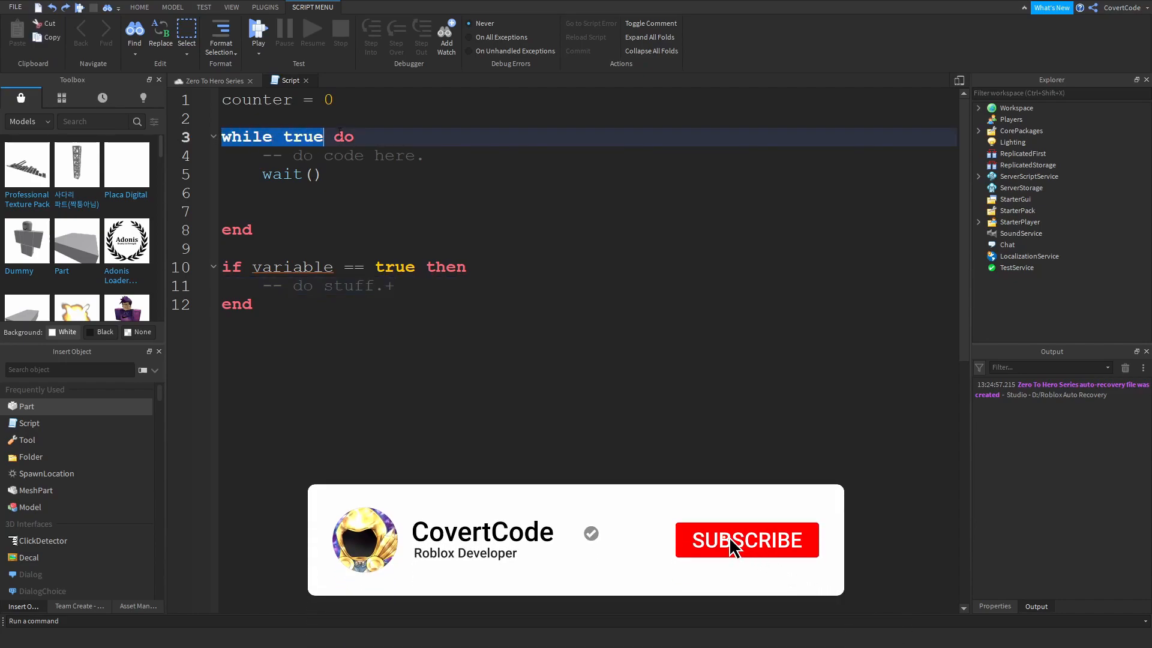
Revert the header to while true do and delete the if variable == true block
click(739, 549)
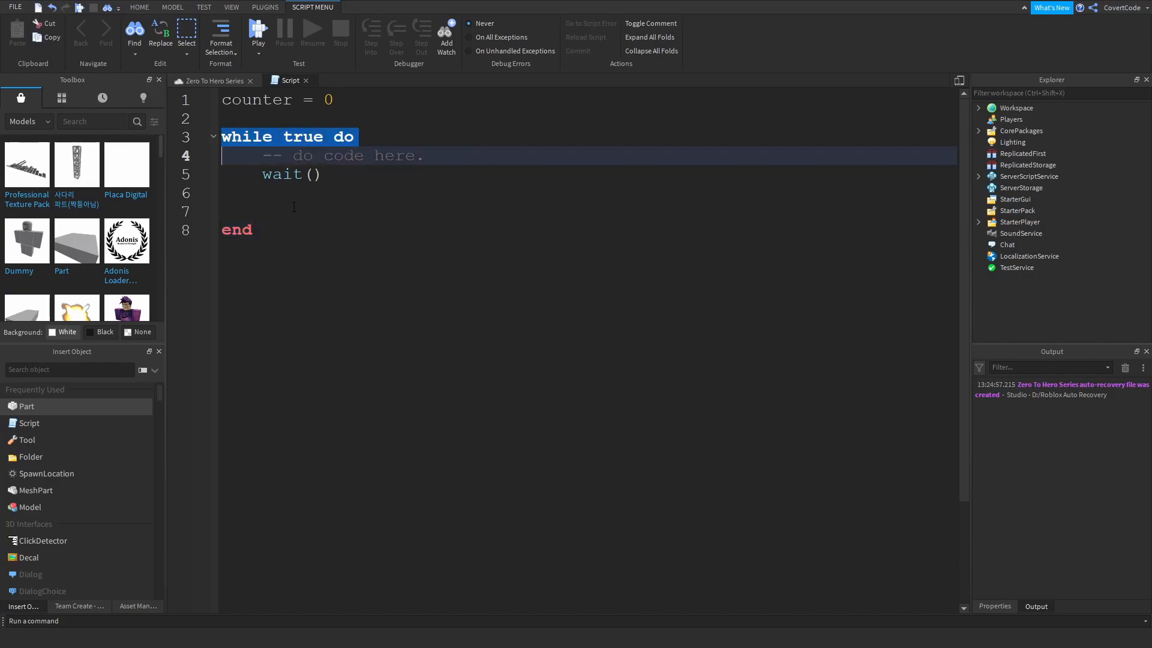
Add print("looping") to the loop and playtest, watching 'looping' repeat in Output
text(print("looping)
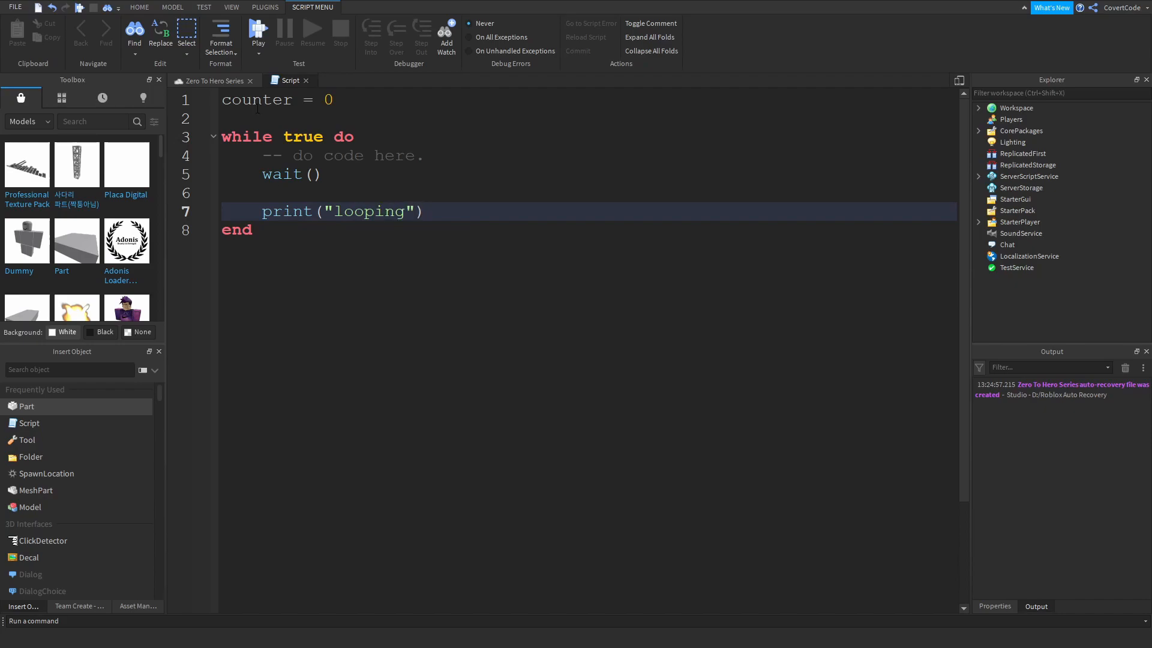
click(258, 28)
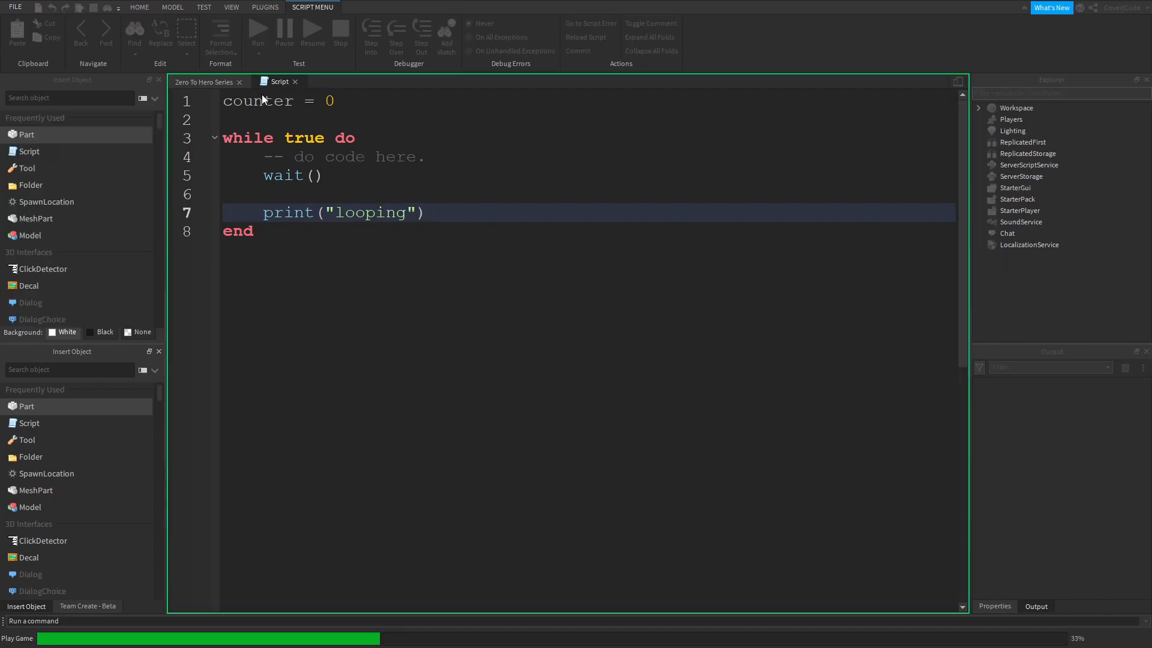
click(139, 8)
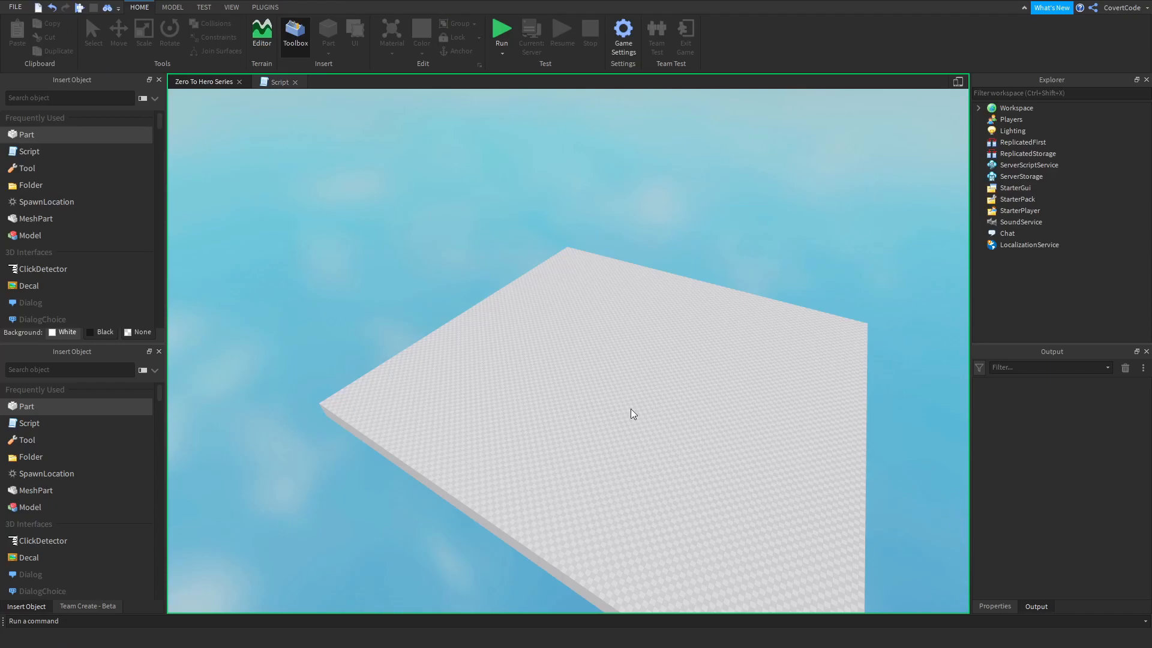
click(501, 27)
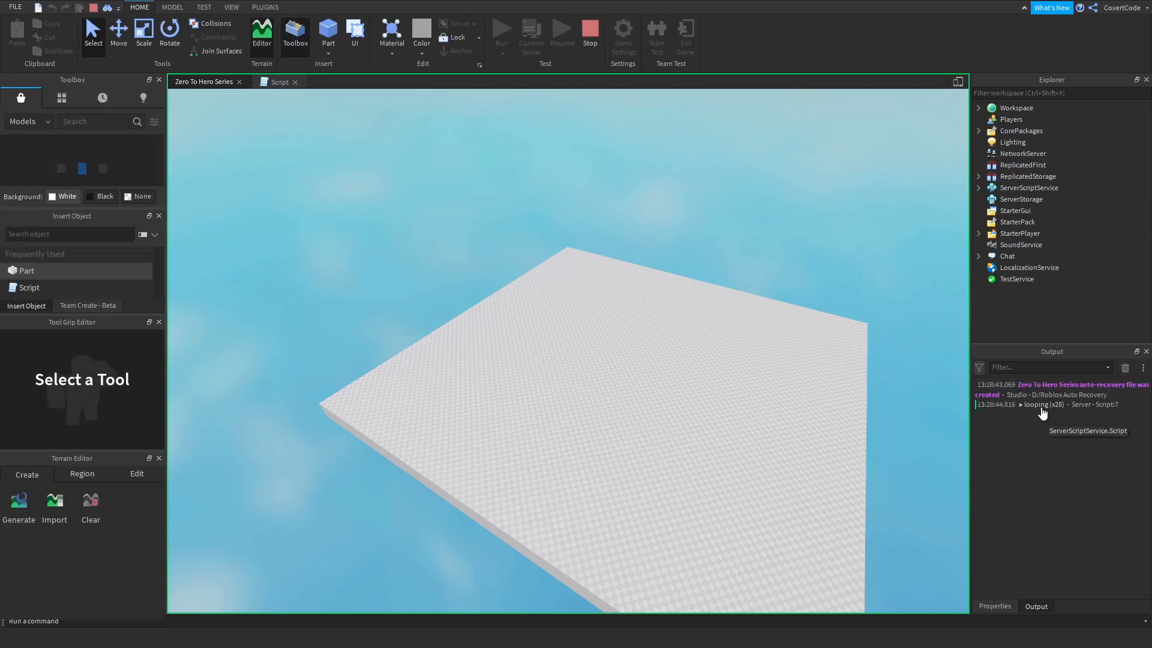
mouse_move(968, 430)
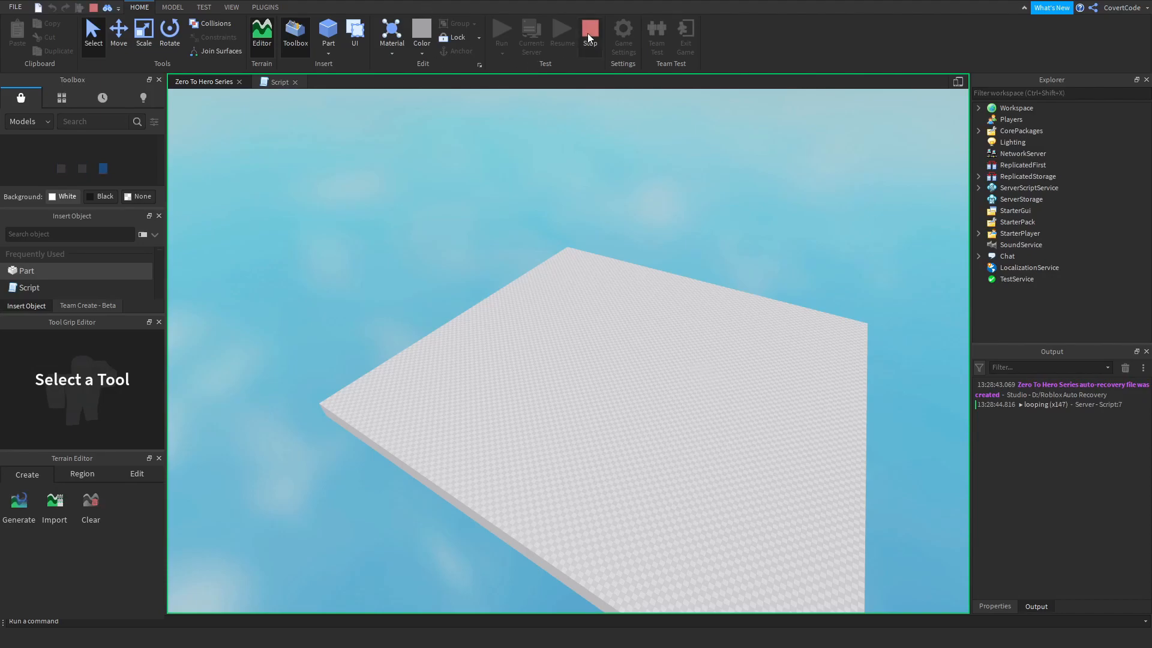
click(590, 29)
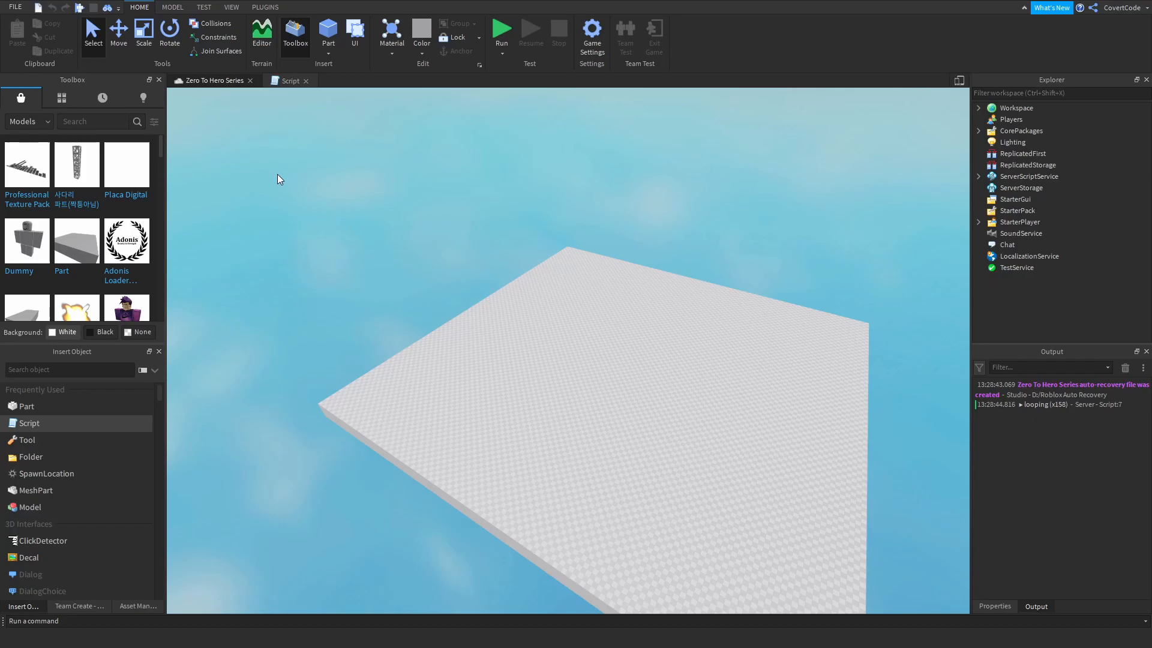
Replace the print("looping") line with counter+=1 and begin a print of counter
click(287, 80)
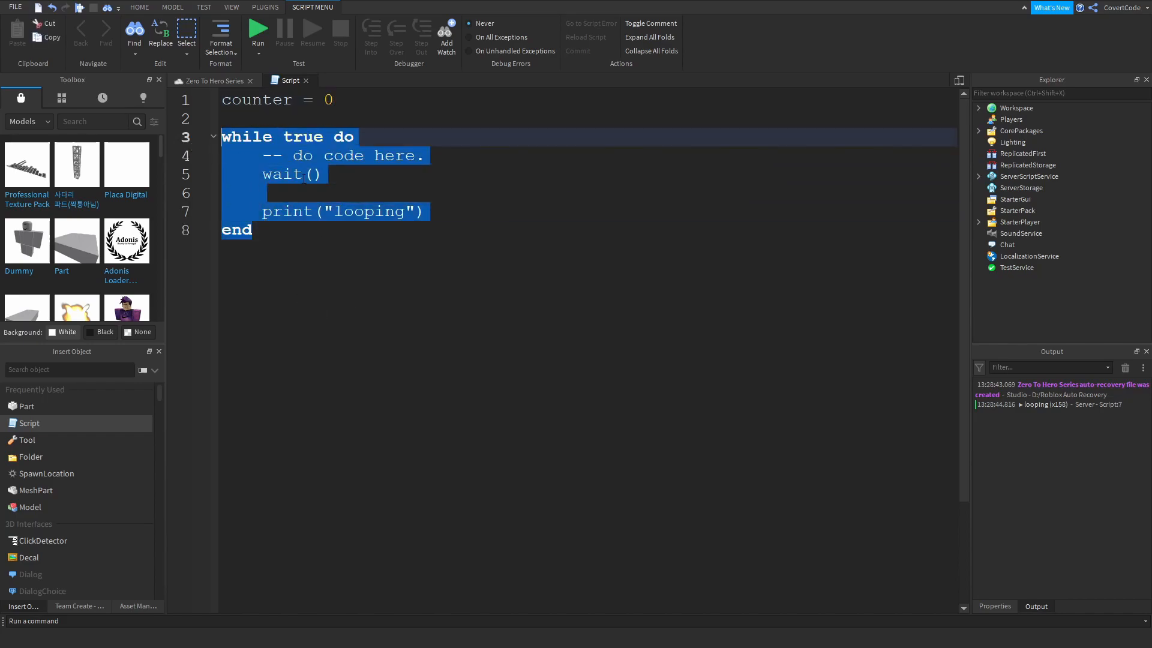
click(459, 211)
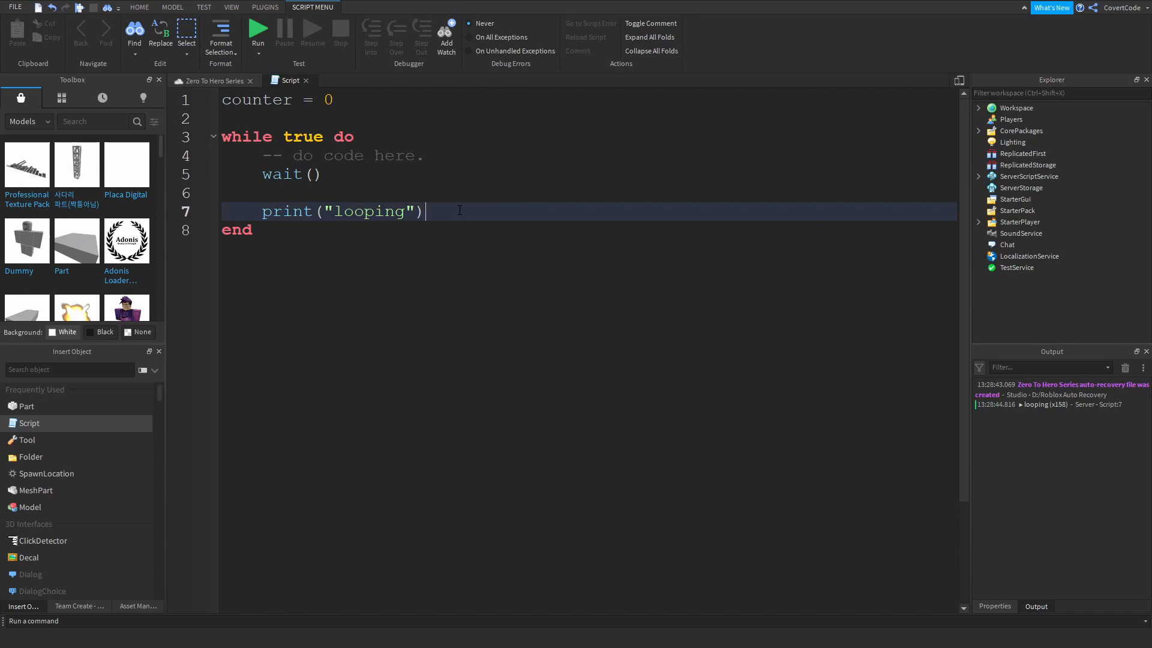
text(break)
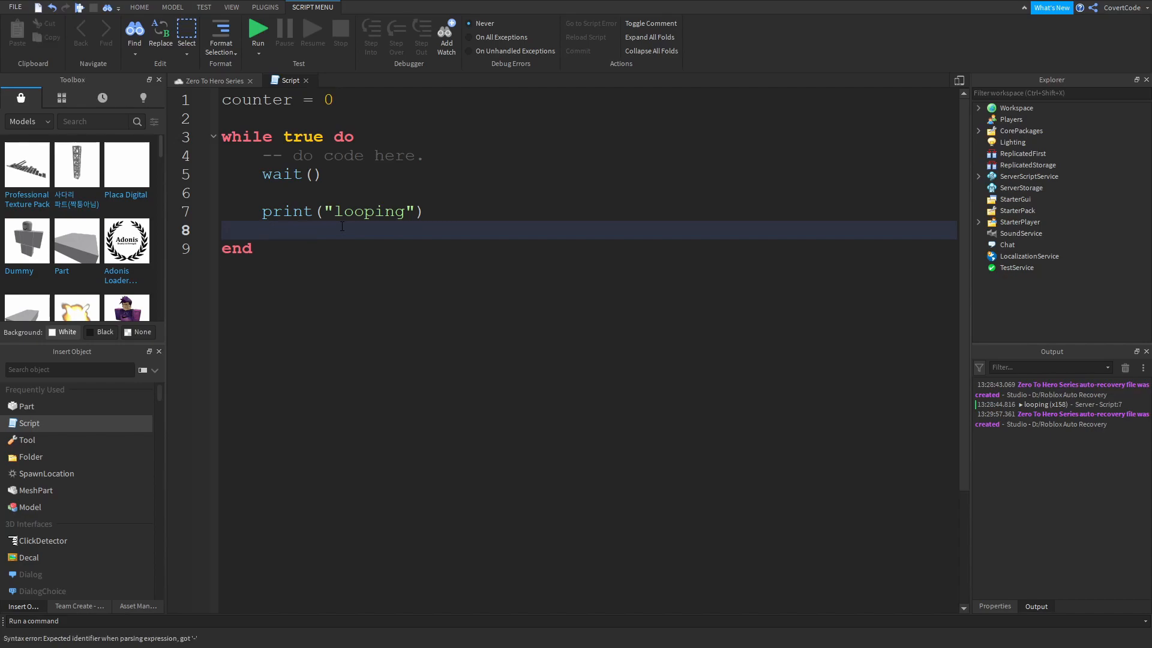
text(counter+1)
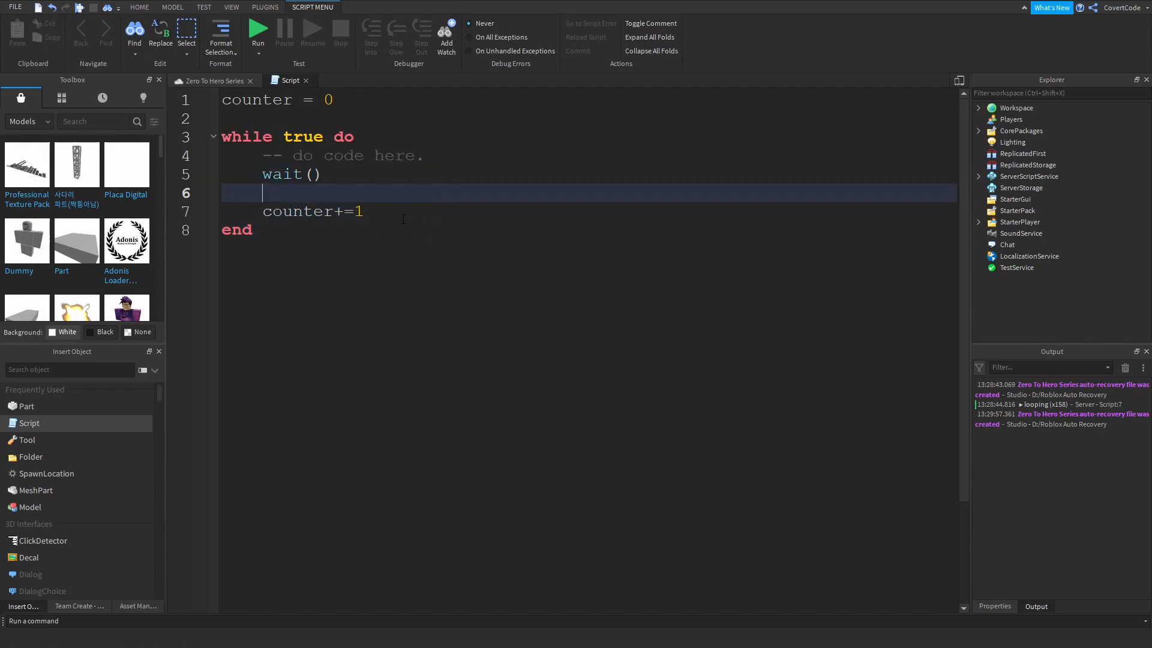
text(print(cou)
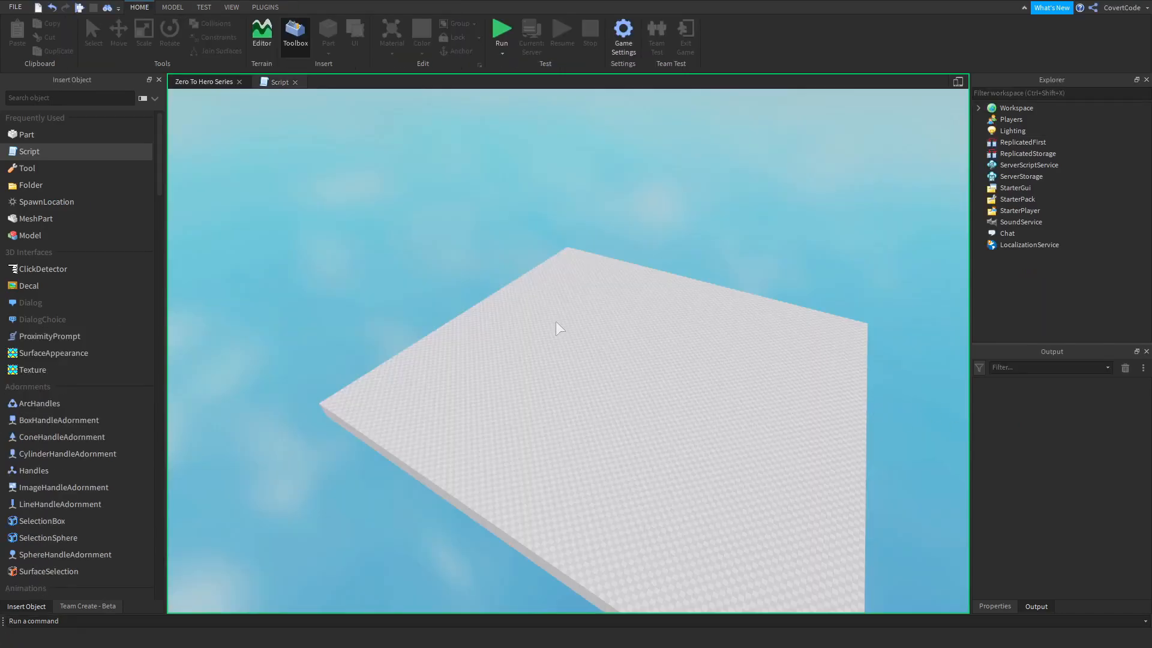
Playtest so Output shows counter values climbing past 190, then return to the script
click(501, 27)
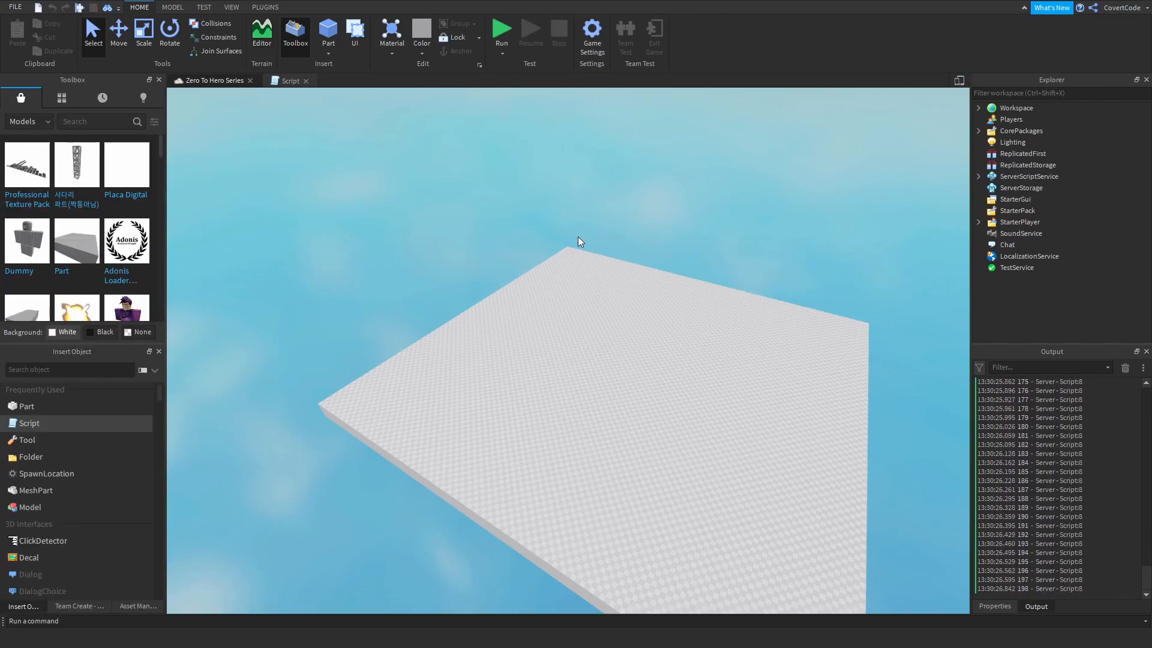
click(290, 81)
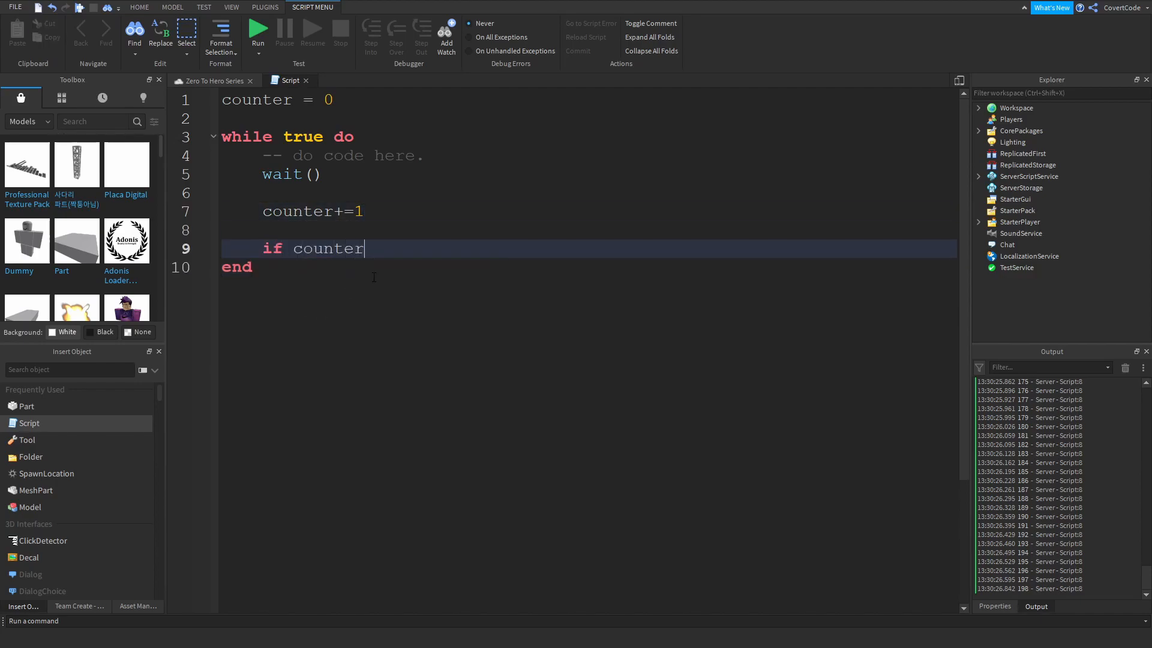
Add 'if counter == 50 then break end' below counter+=1 inside the while loop
text(== 50 then)
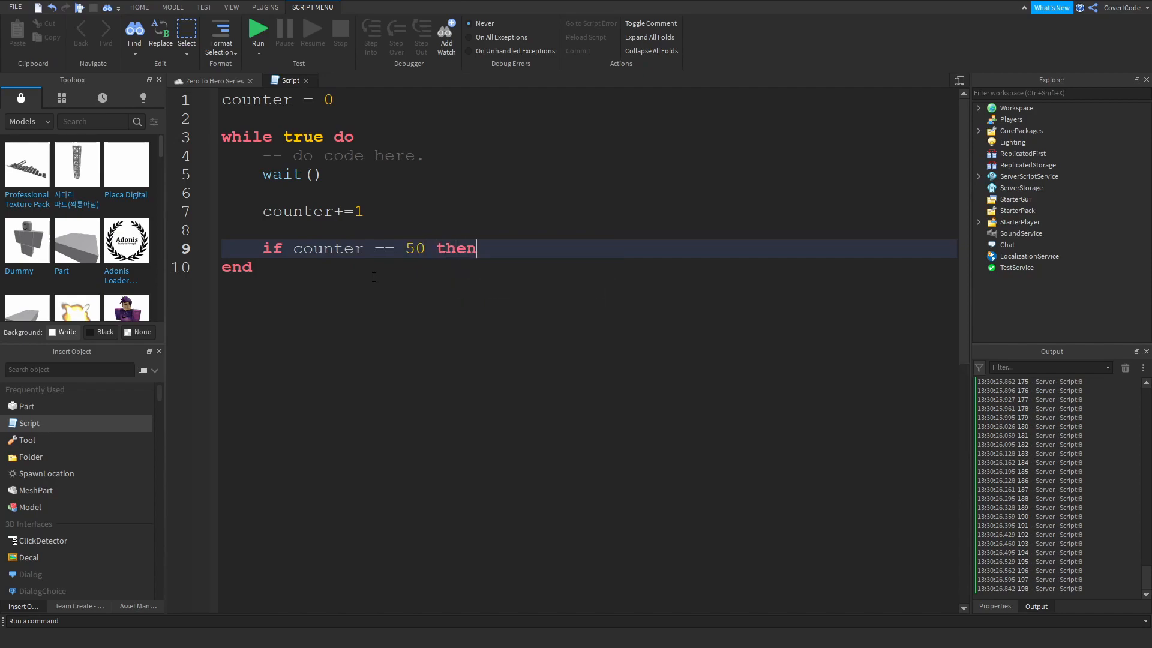
text(break)
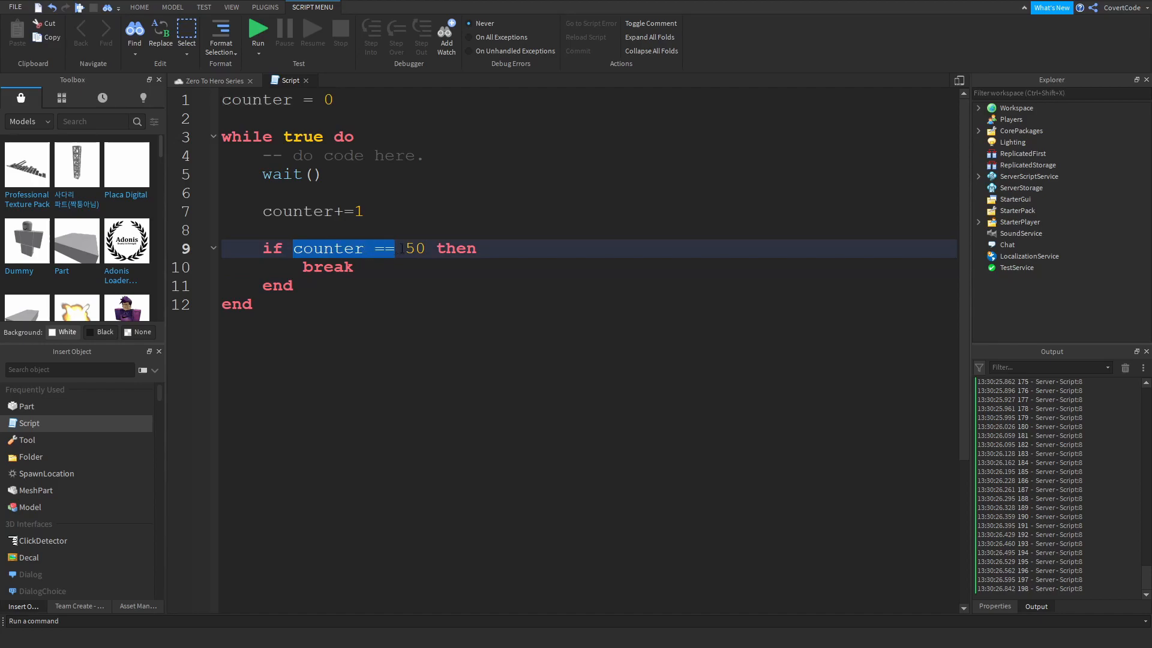
double_click(327, 267)
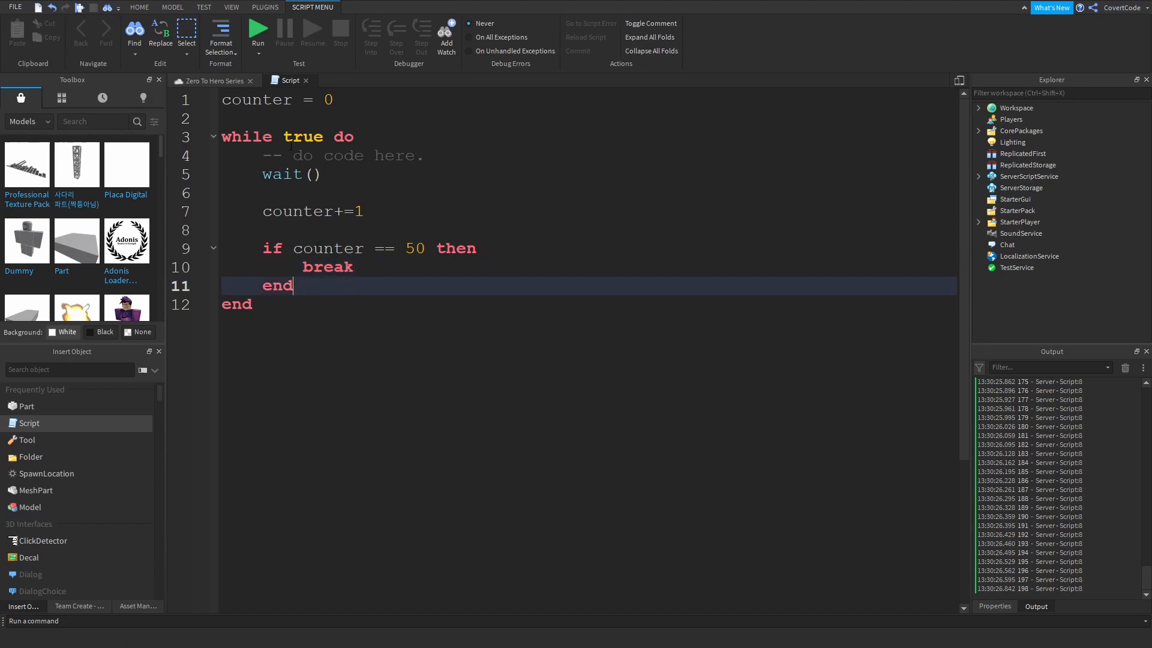
double_click(303, 136)
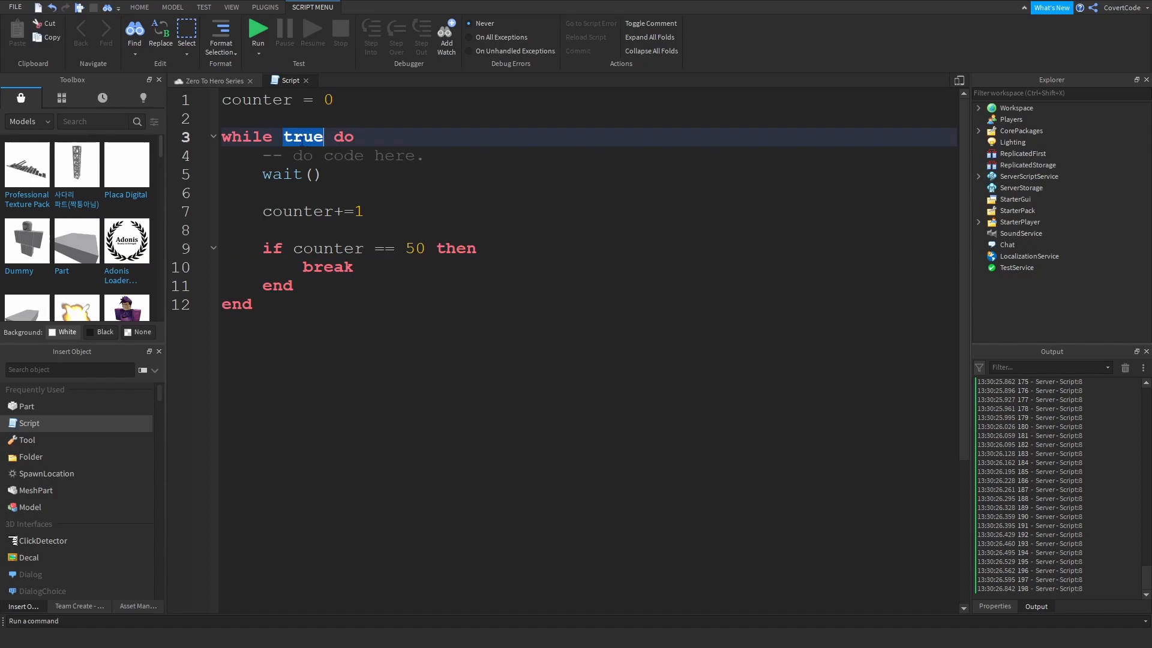
click(355, 137)
text(c)
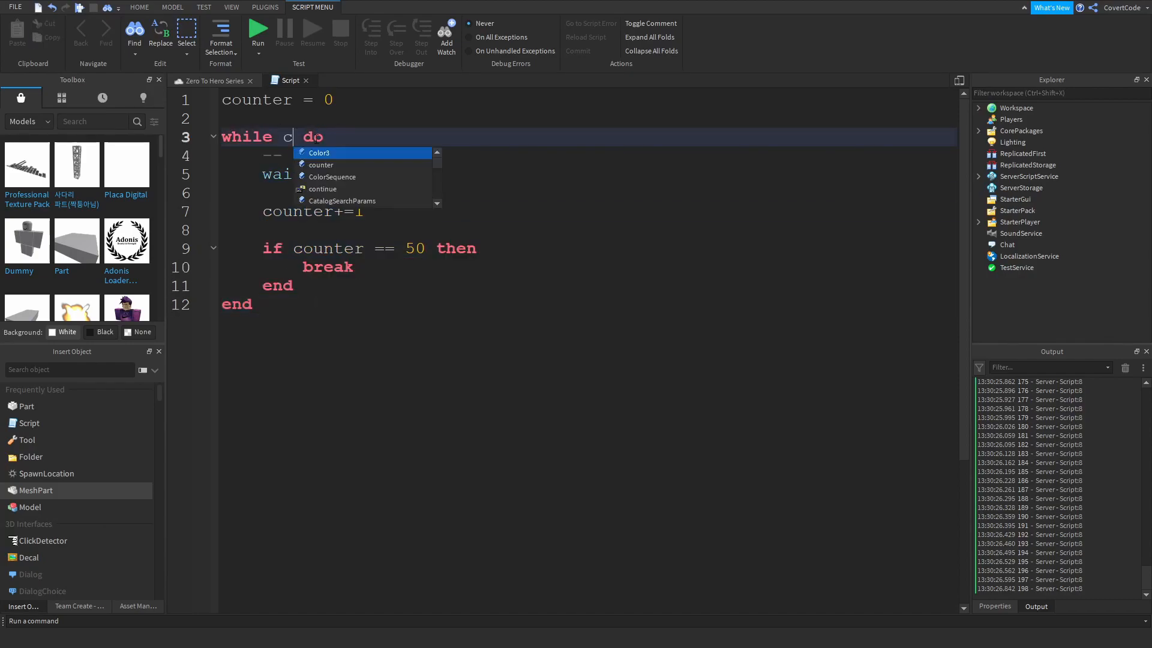
text(ounter)
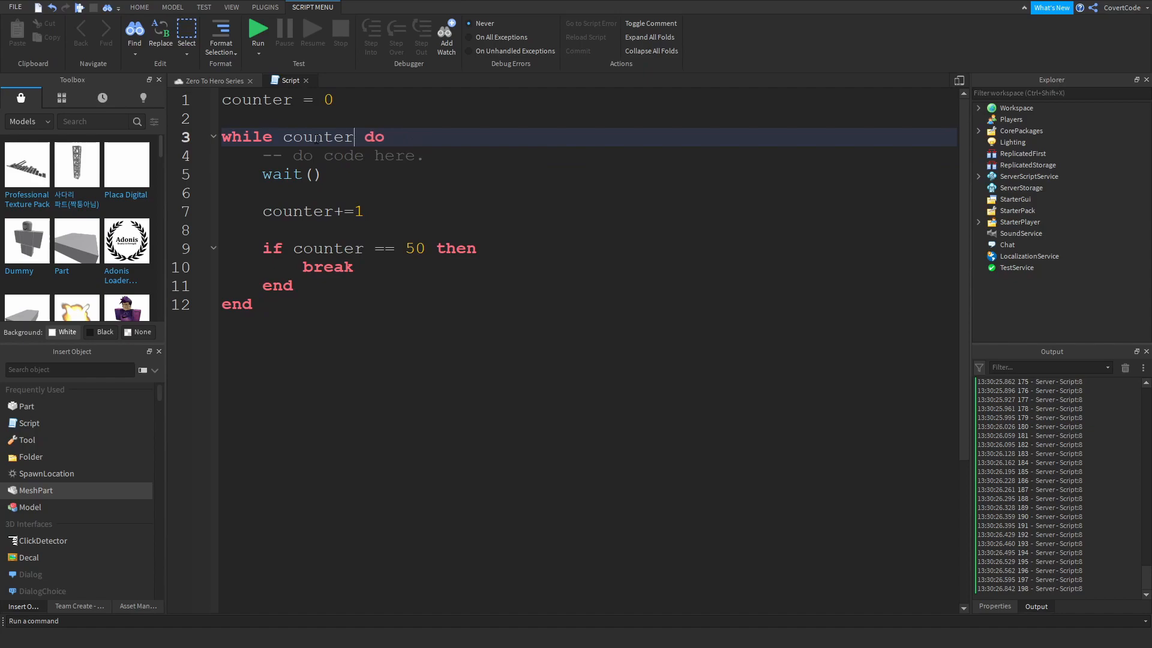
text(== 5)
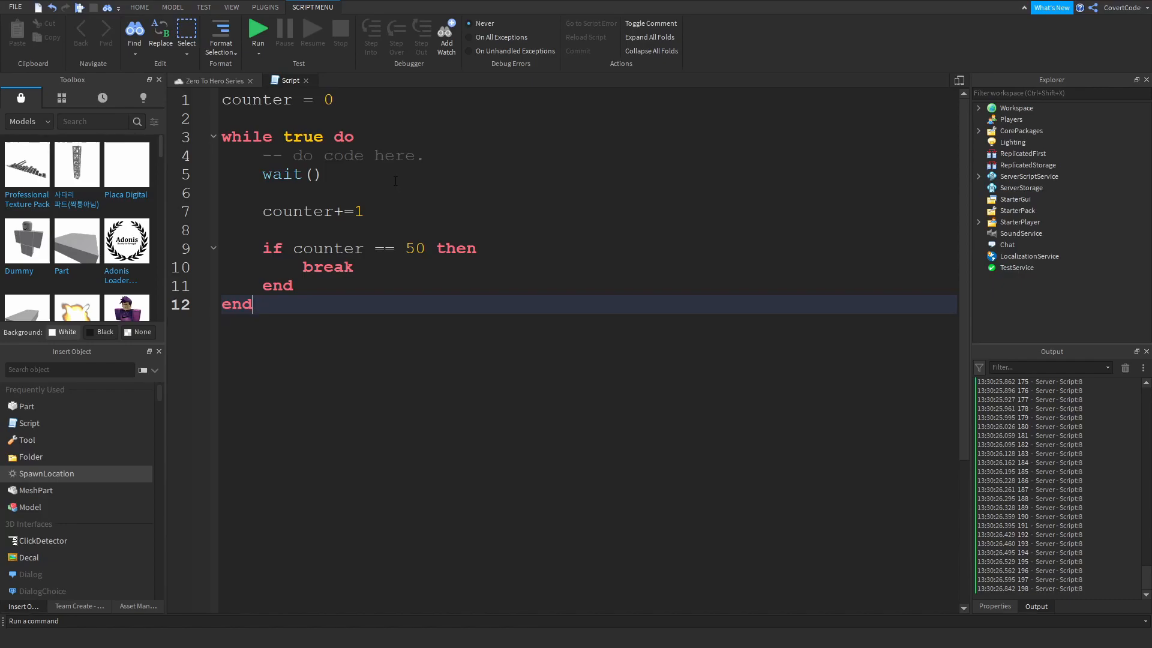
Move wait() from line 5 into the header as 'while wait() do' and delete the empty line
double_click(282, 175)
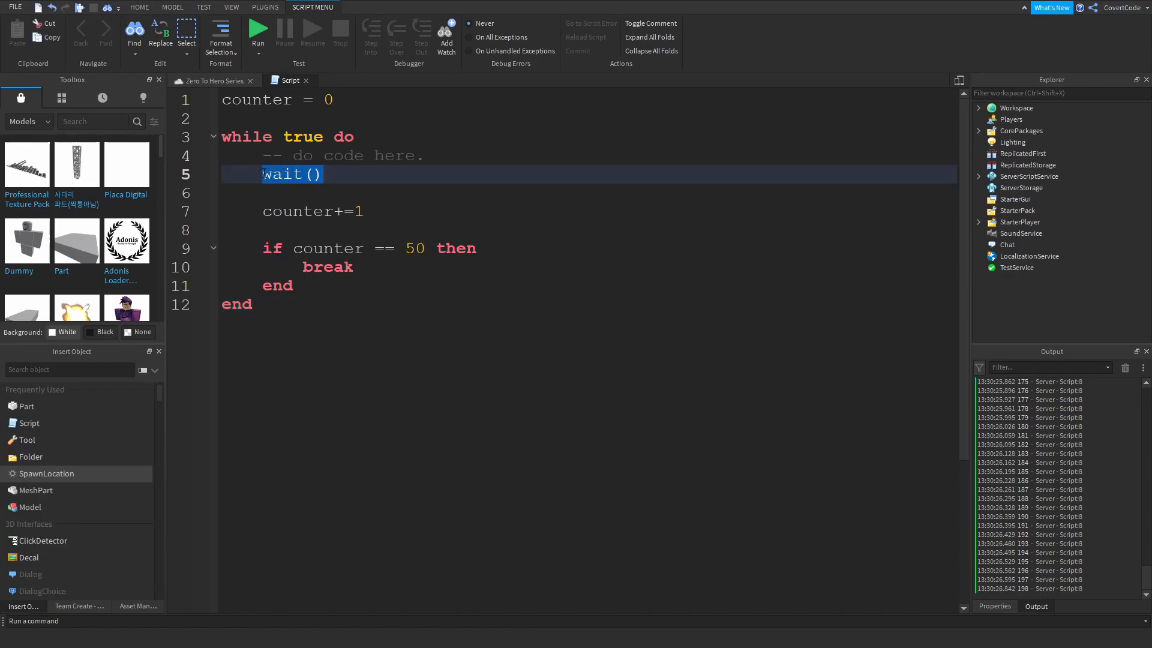
right_click(292, 174)
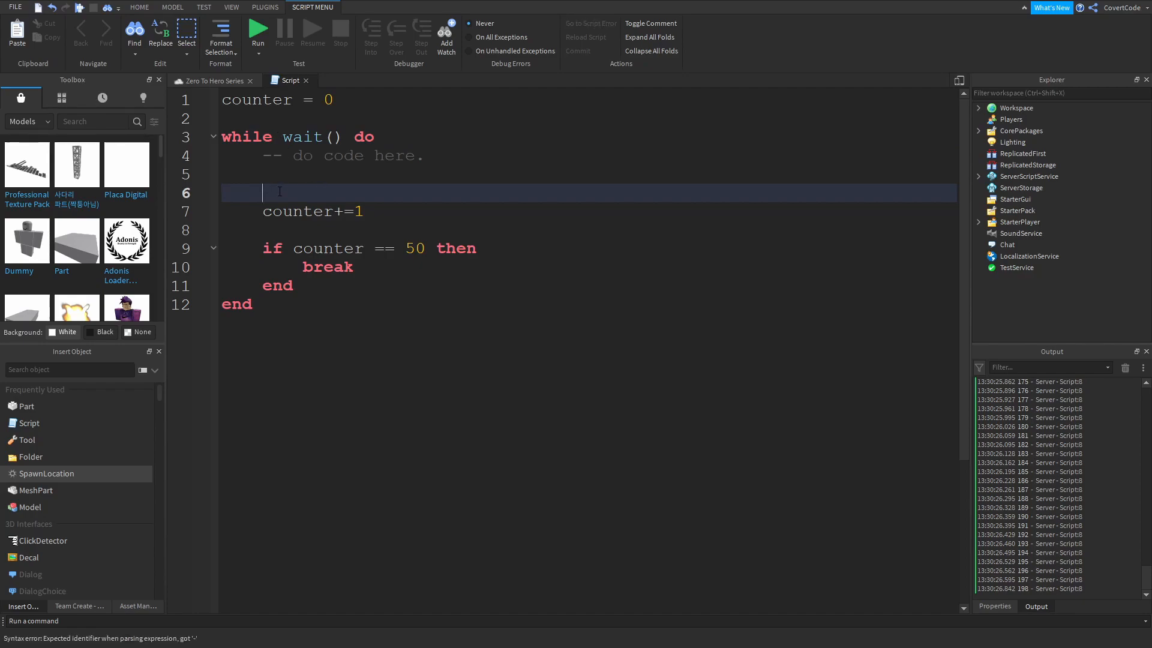
key(Backspace)
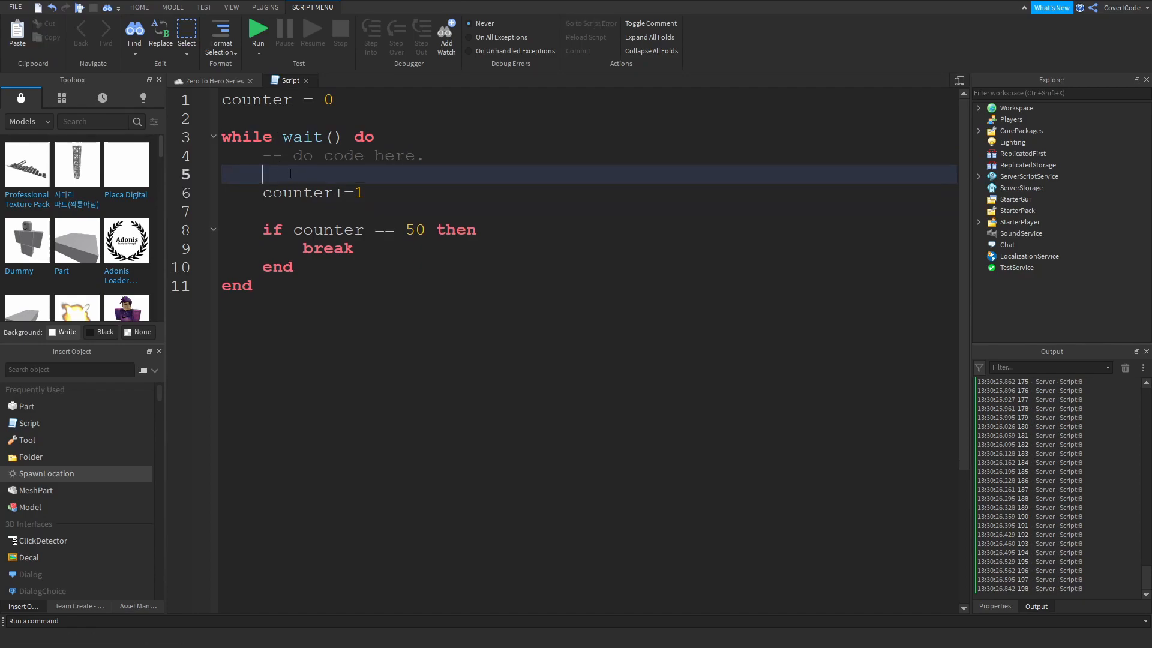
mouse_move(350, 174)
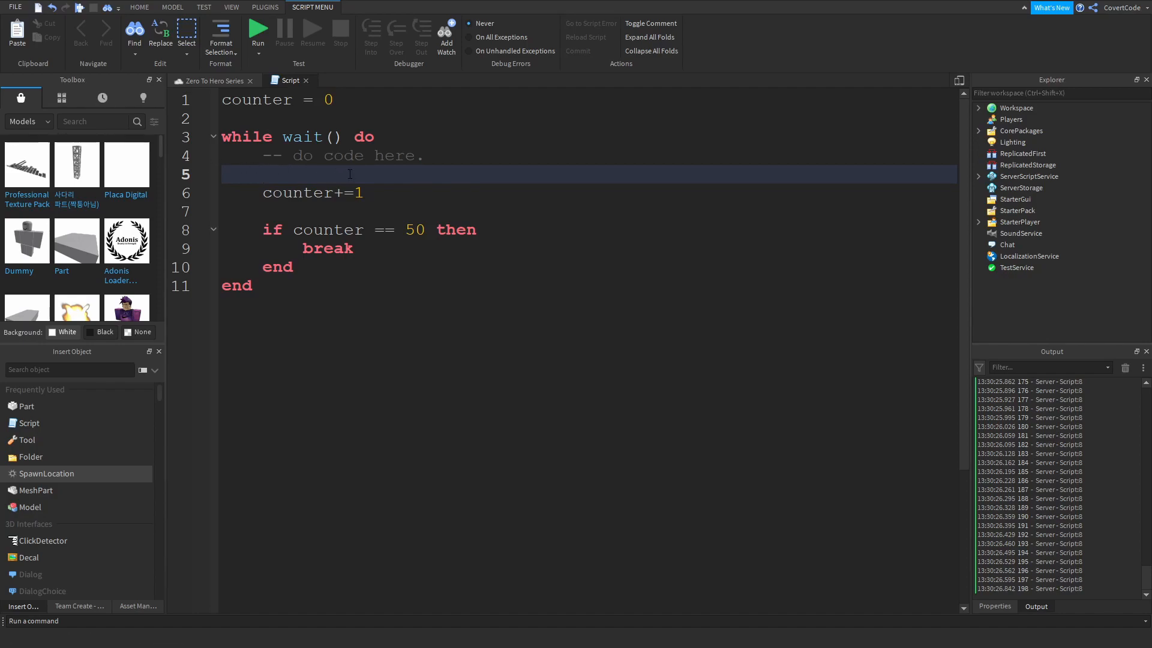
click(258, 285)
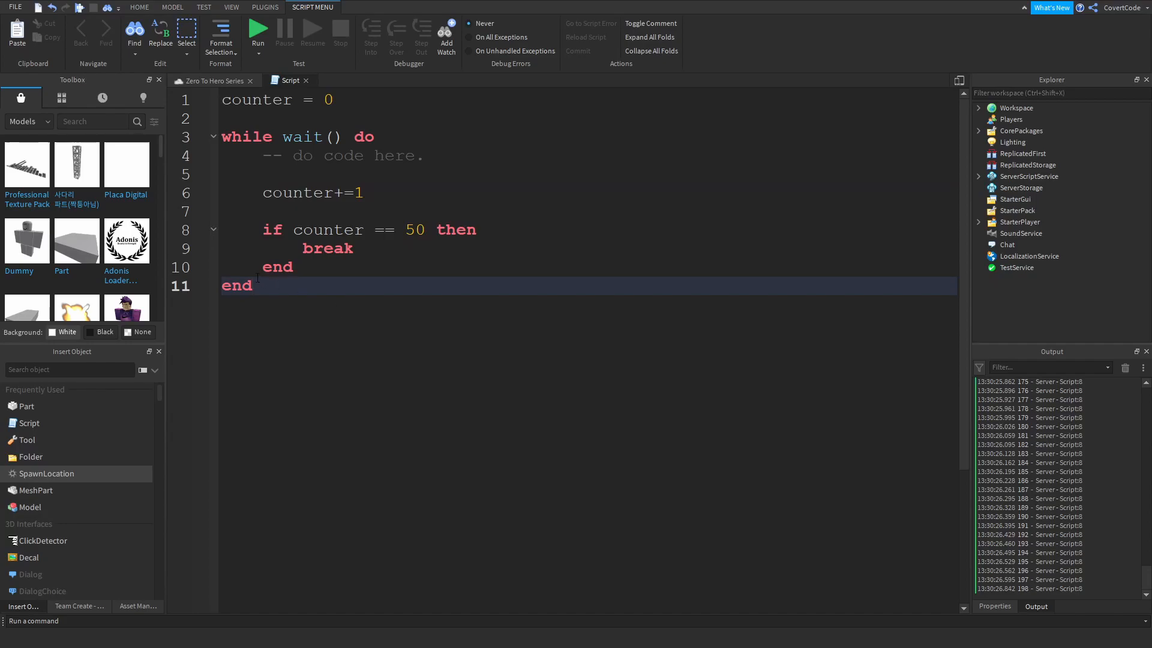
click(256, 286)
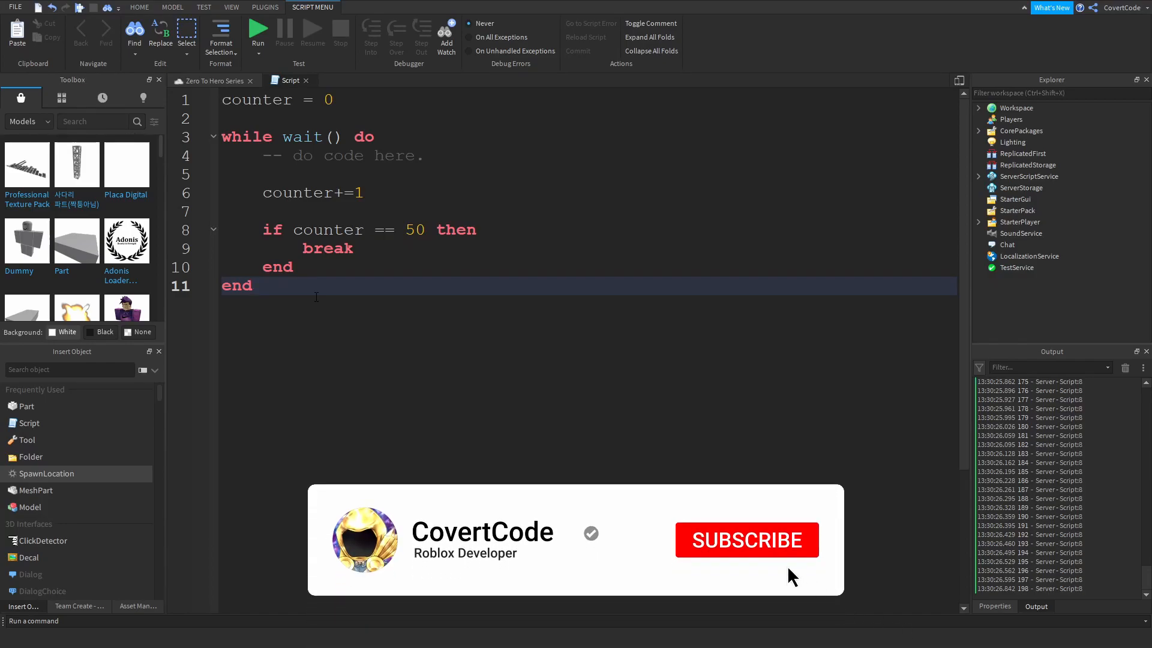
click(747, 540)
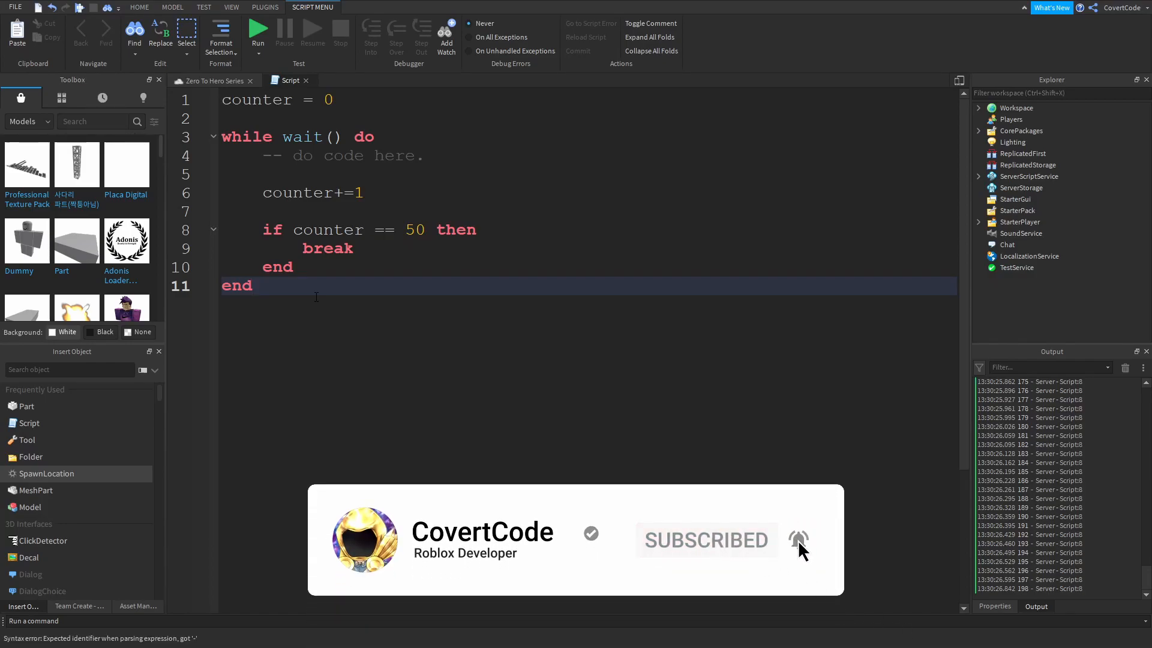